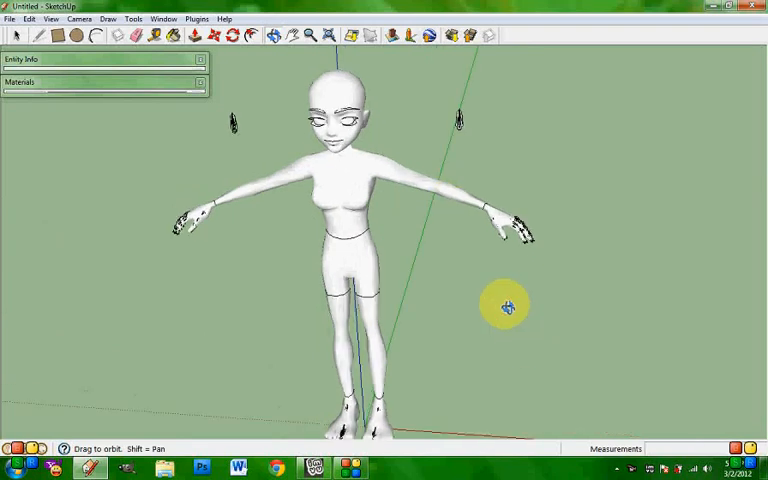
# - Orbit the view down to the open ground next to the female figure's feet
pyautogui.moveTo(505, 305); pyautogui.dragTo(370, 190)
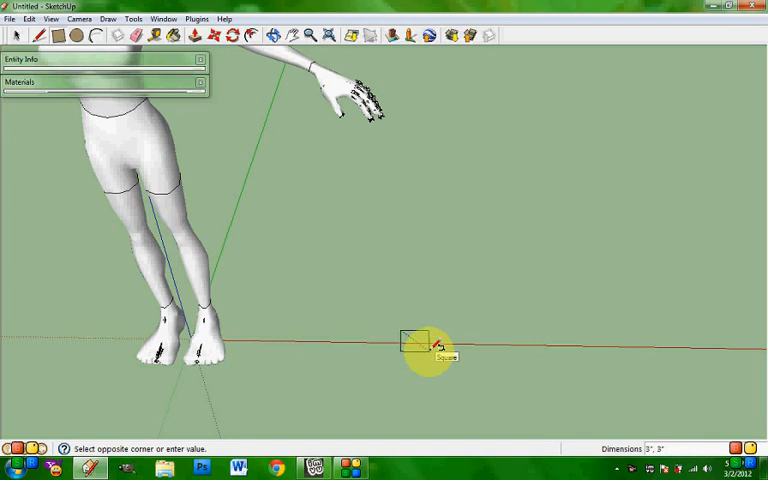
# - Draw a 3-by-3 ground square and give it a 3-inch material textured with image m00
pyautogui.click(425, 352)
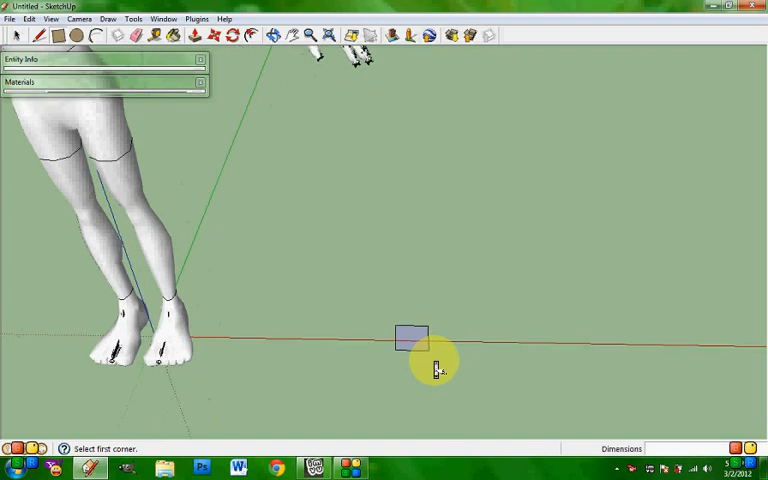
pyautogui.click(276, 36)
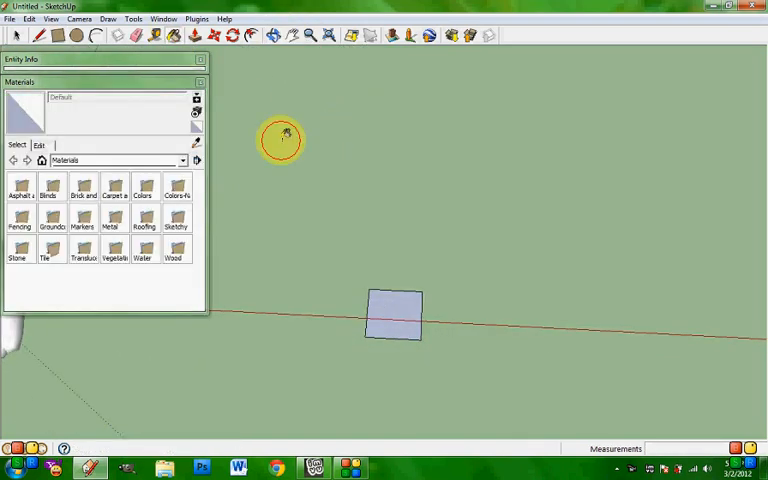
pyautogui.rightClick(393, 320)
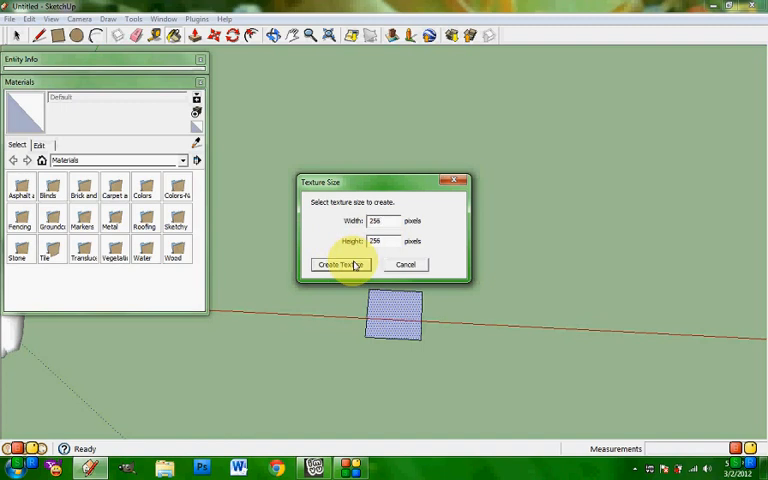
pyautogui.click(340, 264)
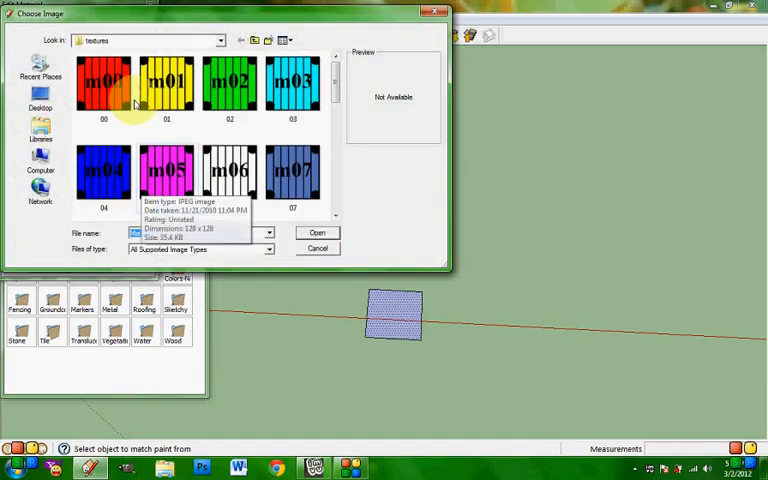
pyautogui.click(317, 232)
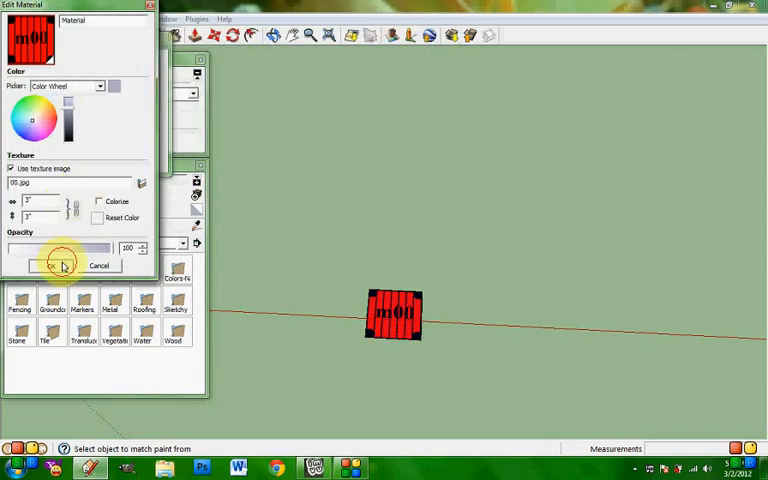
pyautogui.click(51, 265)
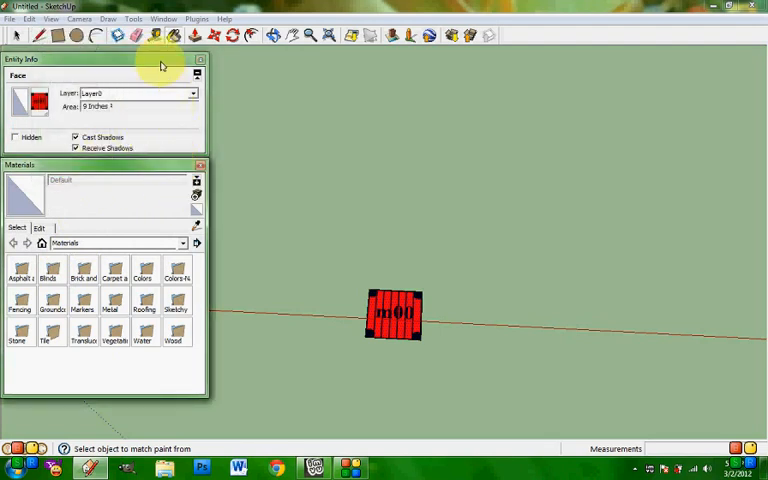
# - Copy the red textured square with Move and Ctrl, placing the copy to its left
pyautogui.click(233, 36)
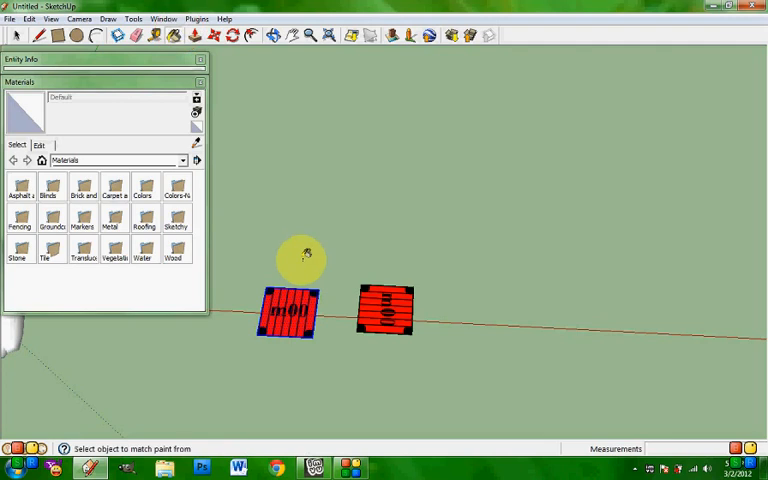
pyautogui.rightClick(287, 312)
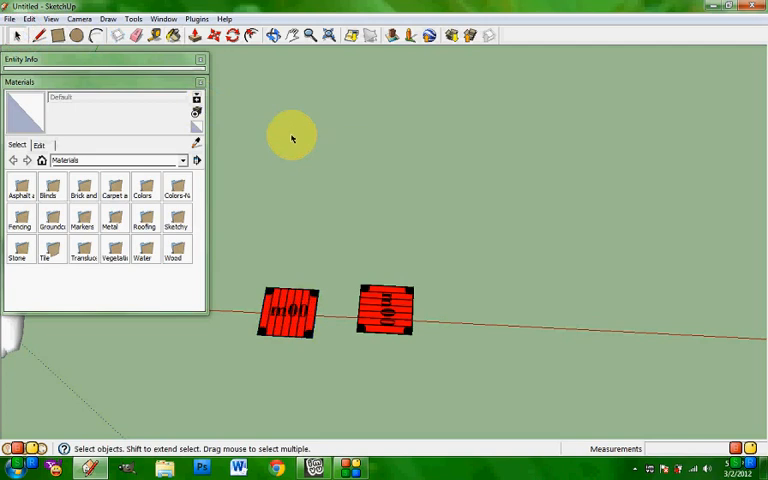
# - Give the left square a new material textured with the blue m04 image
pyautogui.rightClick(288, 312)
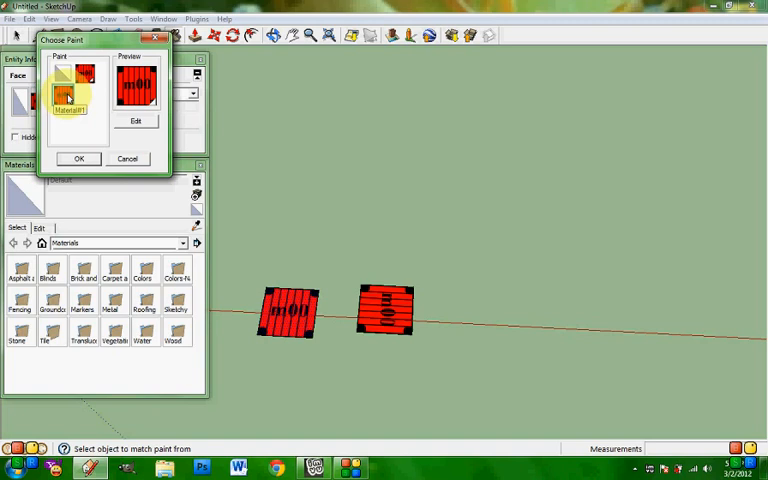
pyautogui.click(135, 120)
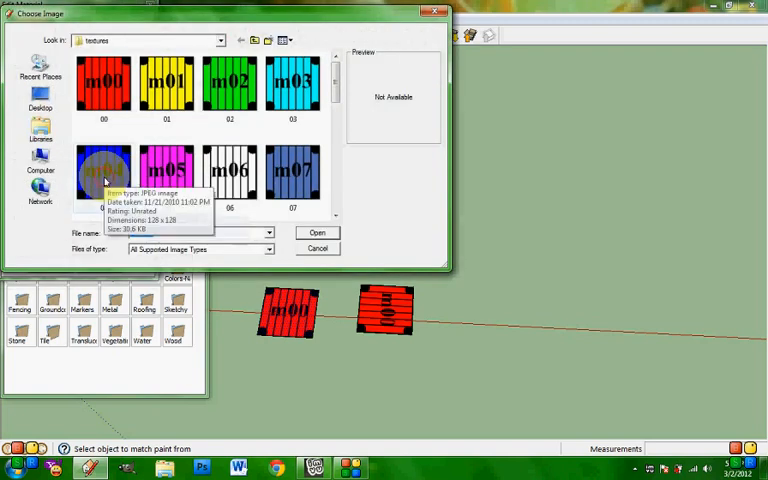
pyautogui.click(317, 232)
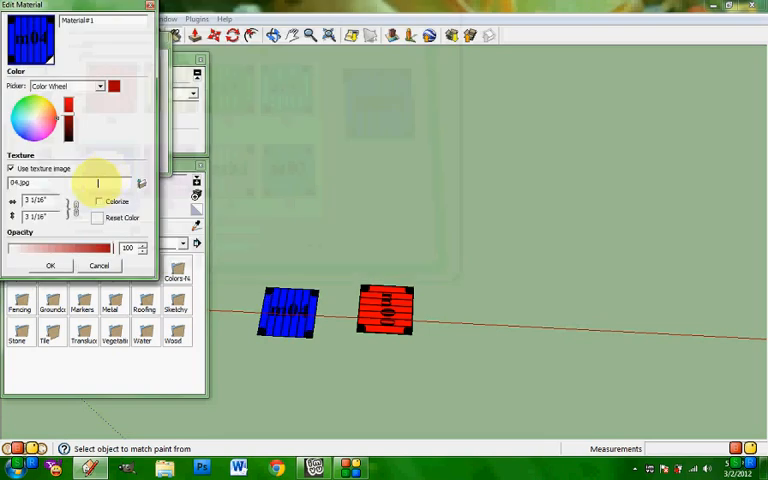
pyautogui.click(50, 265)
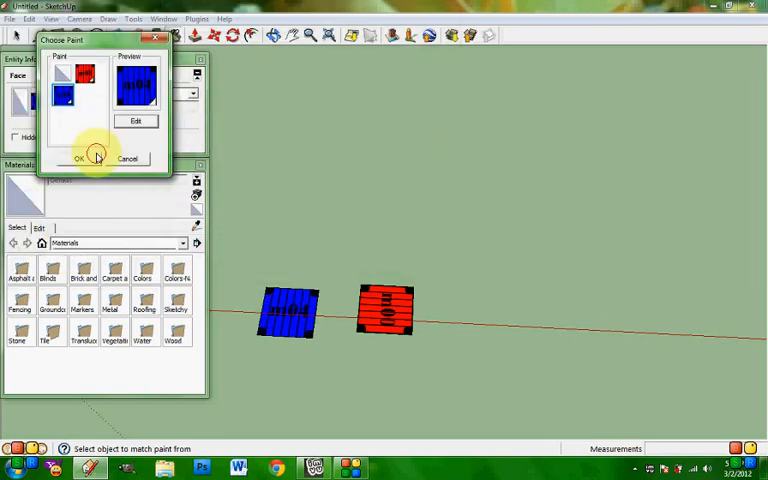
pyautogui.click(81, 159)
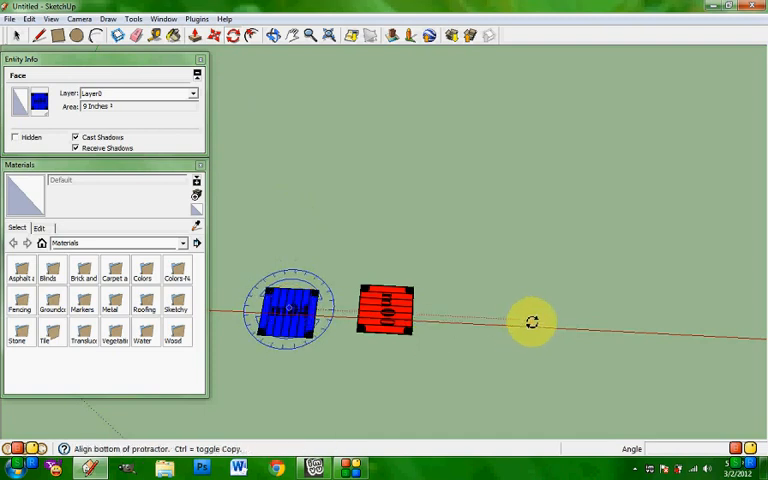
pyautogui.moveTo(535, 310)
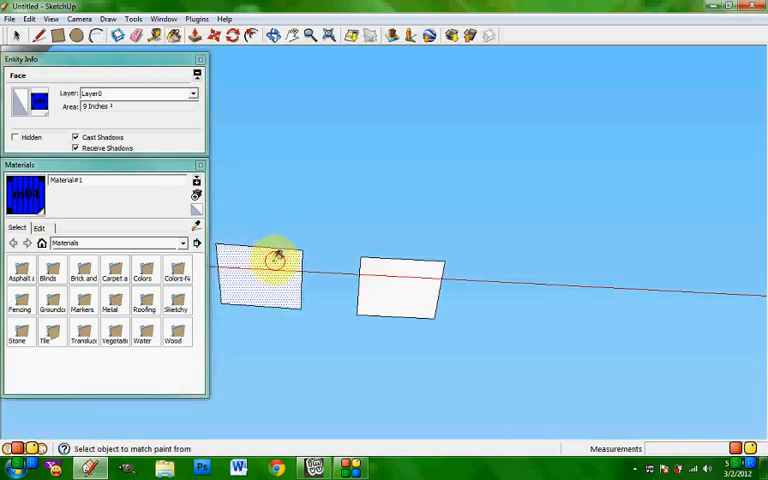
# - Select all entities in the model
pyautogui.click(270, 275)
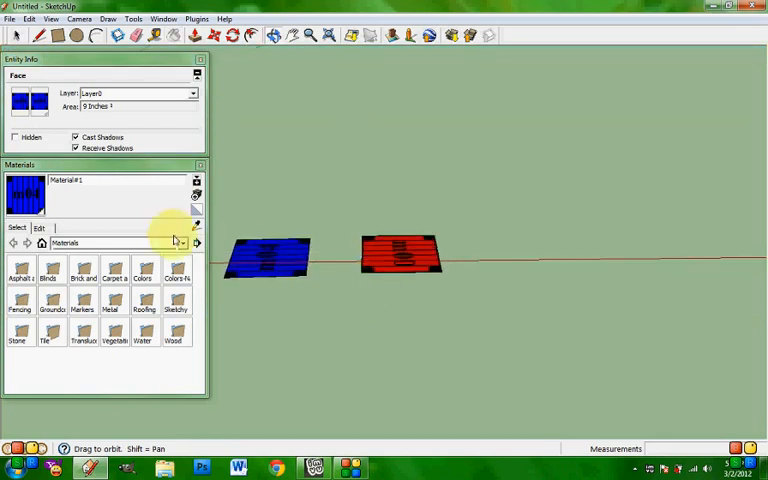
pyautogui.click(268, 36)
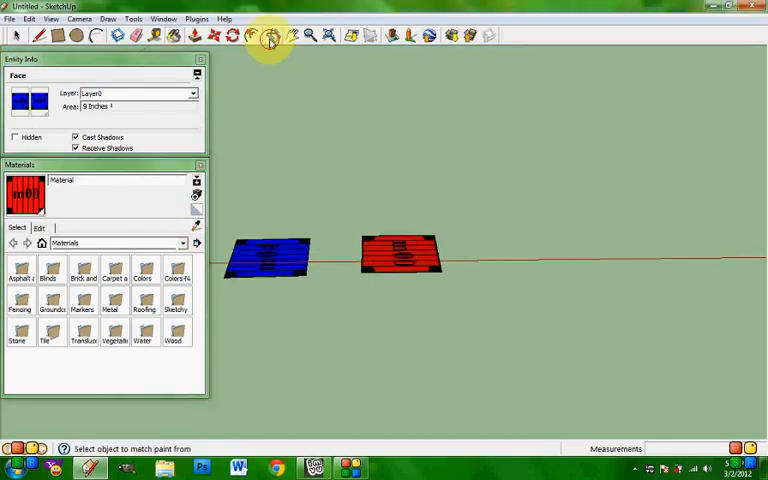
pyautogui.click(194, 36)
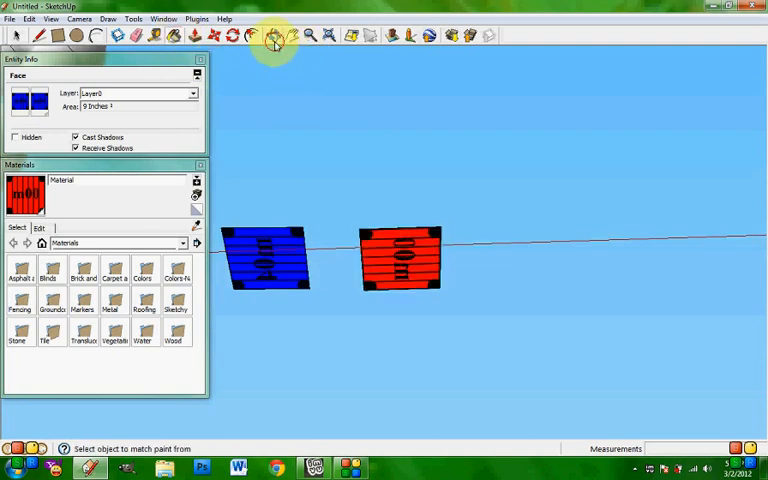
pyautogui.click(274, 36)
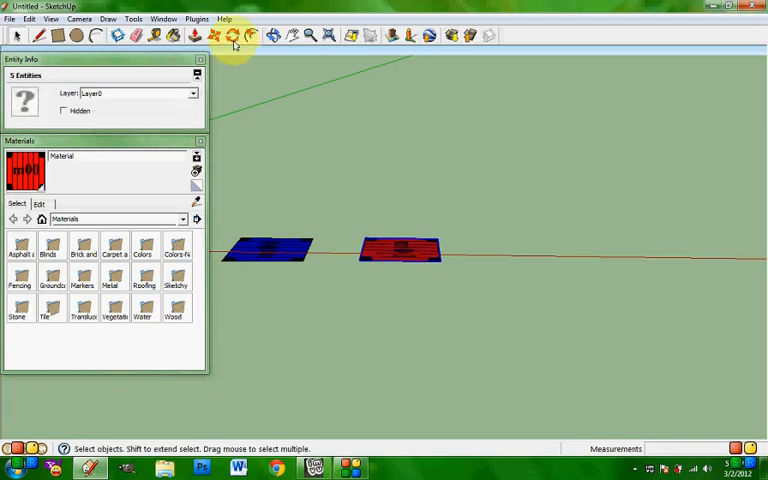
# - Rotate the squares upright and move the red square so the two meet in a V
pyautogui.click(233, 35)
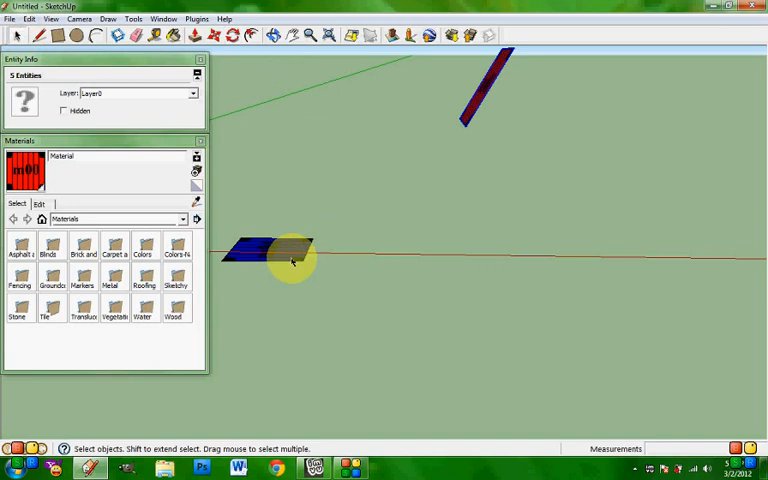
pyautogui.click(250, 36)
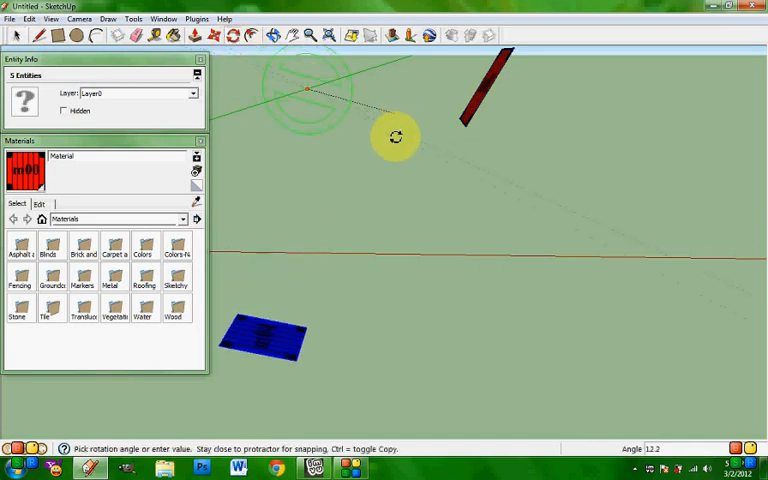
pyautogui.click(171, 36)
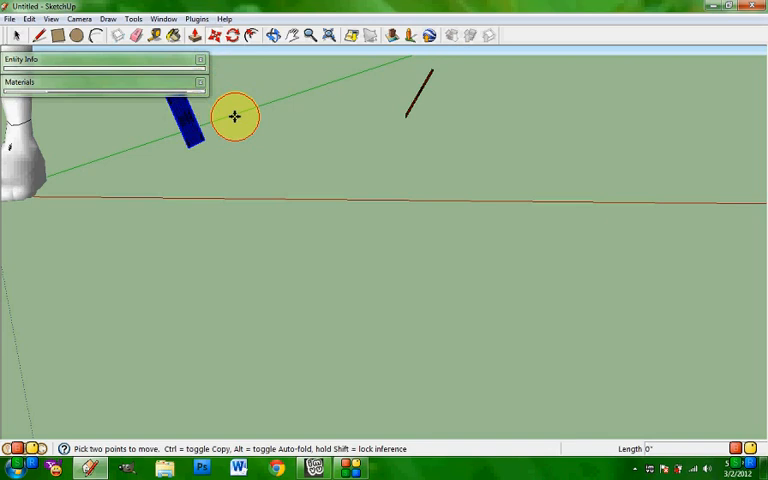
pyautogui.moveTo(235, 116); pyautogui.dragTo(400, 95)
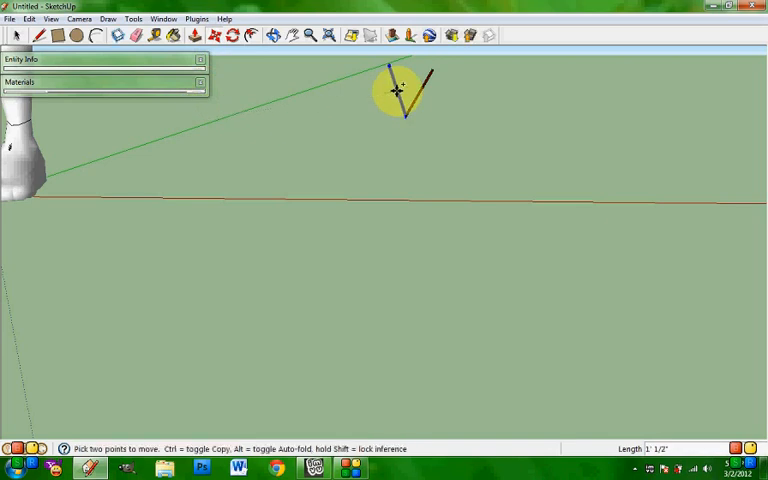
pyautogui.click(289, 35)
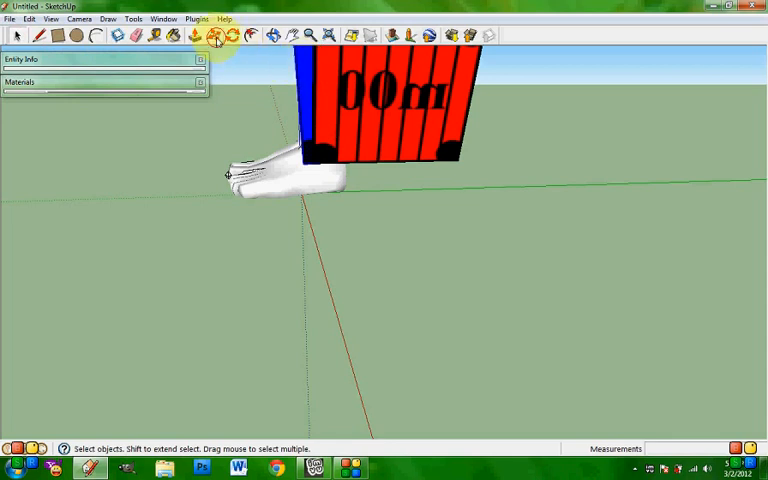
# - Orbit around the two squares and box-select the whole V shape
pyautogui.click(194, 36)
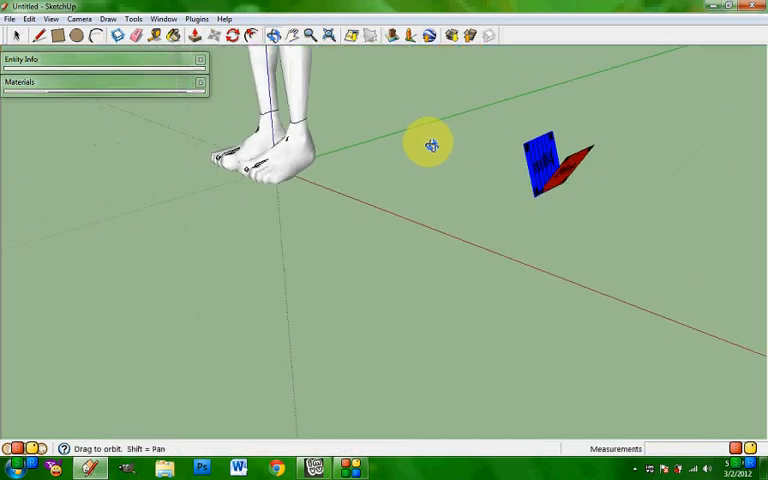
pyautogui.moveTo(430, 143); pyautogui.dragTo(565, 95)
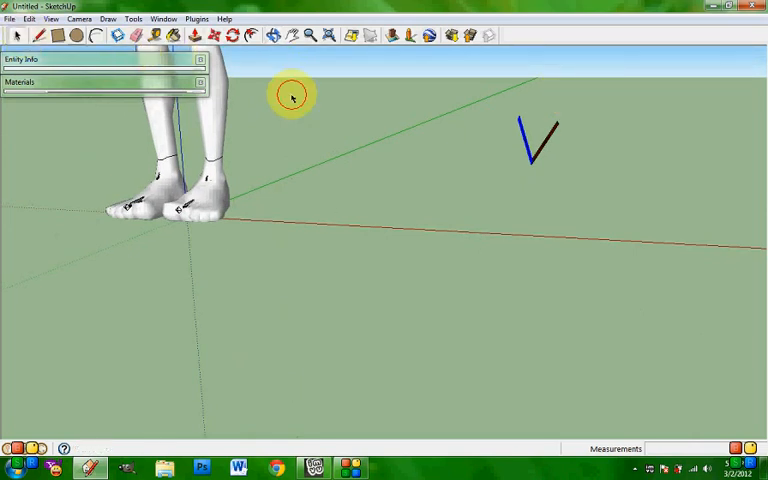
pyautogui.click(215, 36)
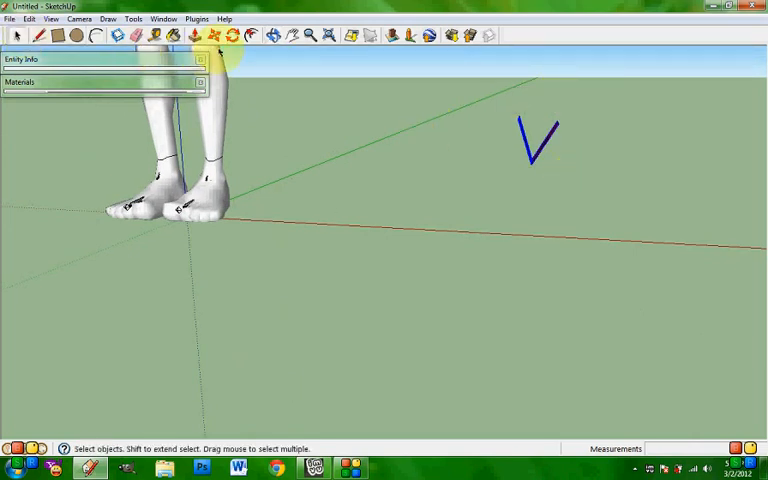
pyautogui.click(214, 35)
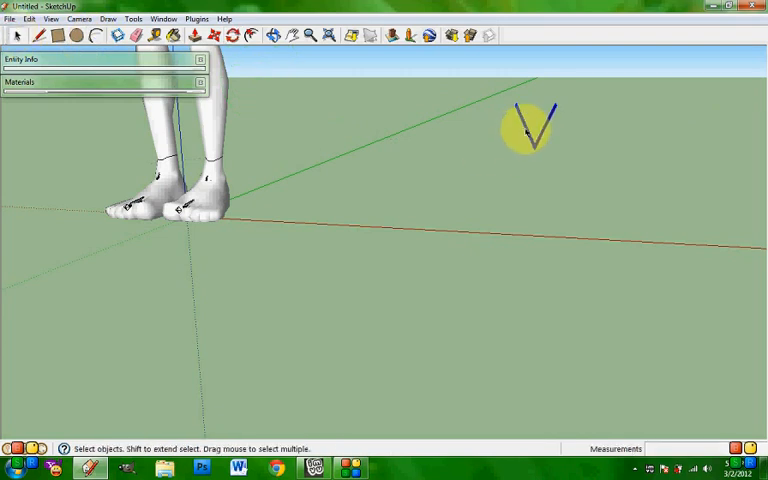
pyautogui.moveTo(548, 130); pyautogui.dragTo(575, 147)
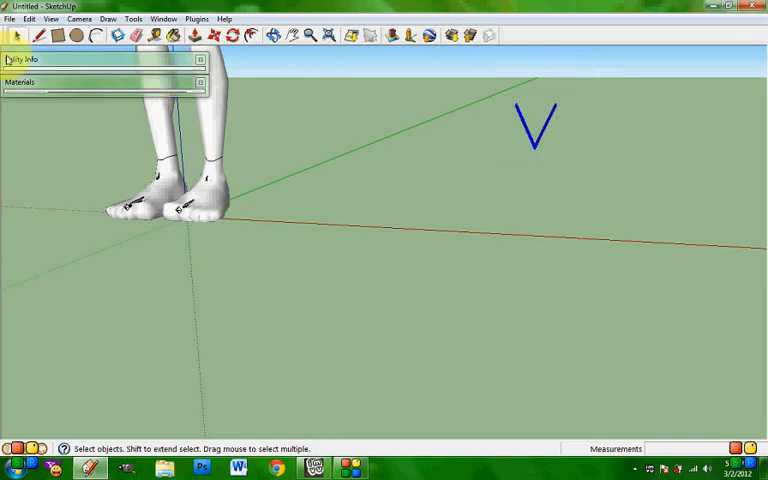
# - Make the V shape a component named 'Mesh.AttachmentRoot.Head'
pyautogui.click(534, 123)
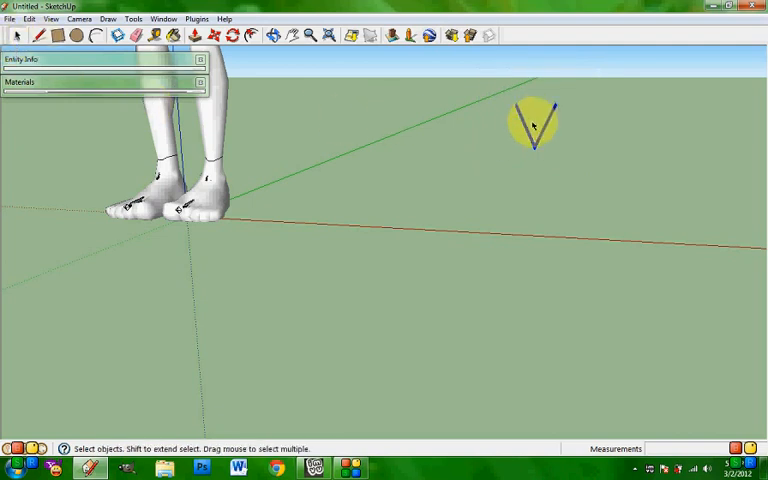
pyautogui.rightClick(535, 125)
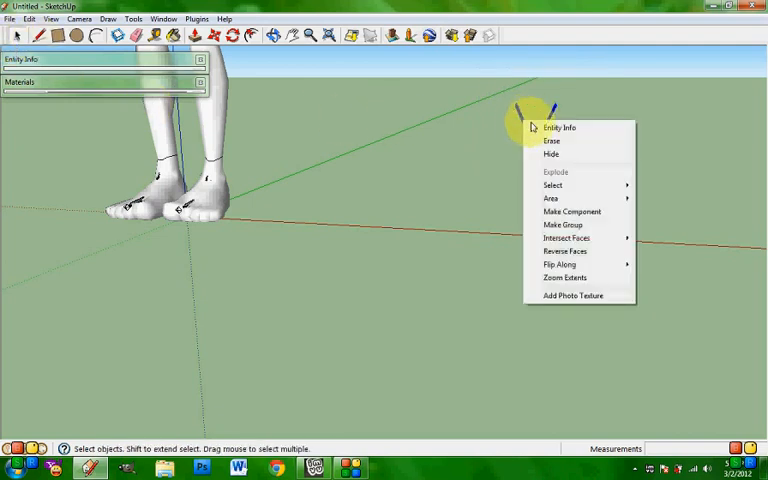
pyautogui.click(571, 211)
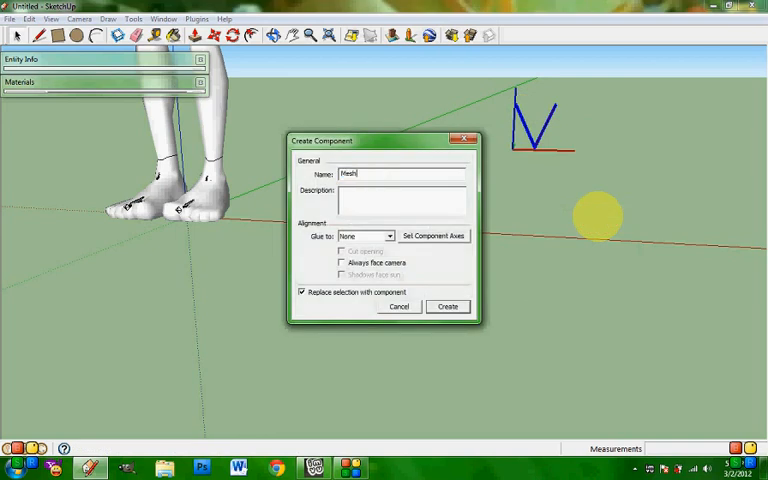
pyautogui.write('.Attachment')
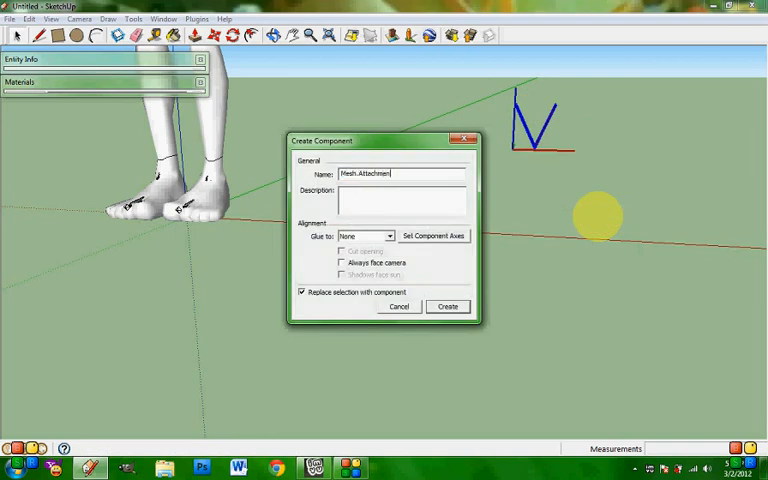
pyautogui.write('RootLHEar')
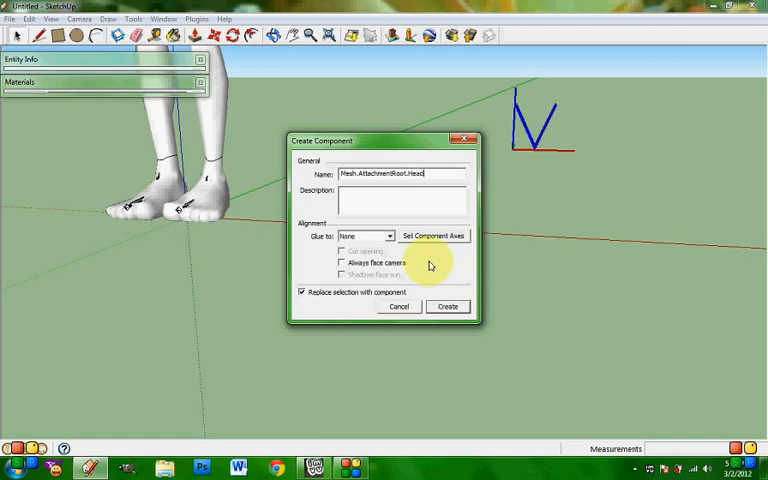
pyautogui.click(447, 306)
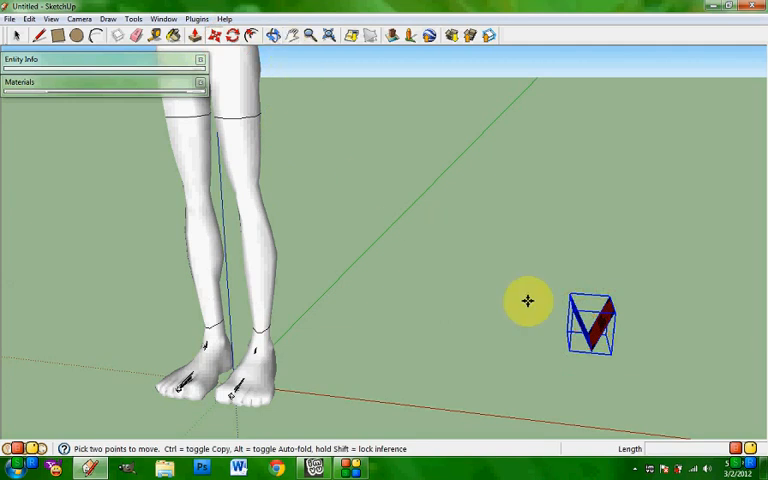
# - Move the component up onto the top of the avatar's head
pyautogui.moveTo(595, 320); pyautogui.dragTo(255, 75)
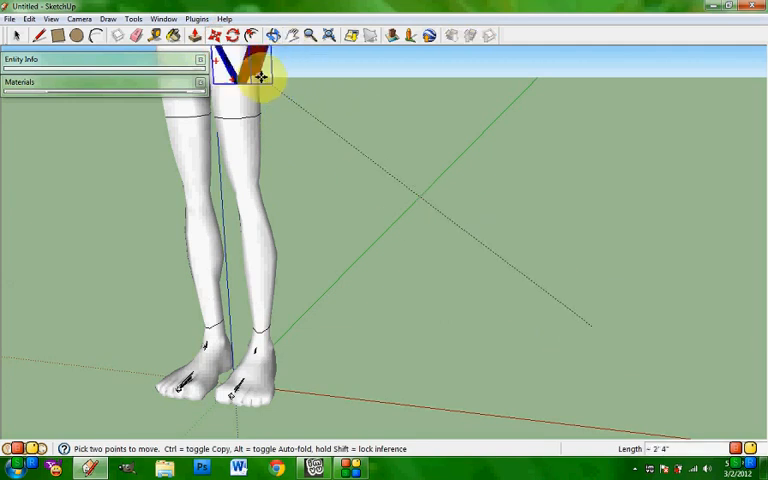
pyautogui.click(291, 35)
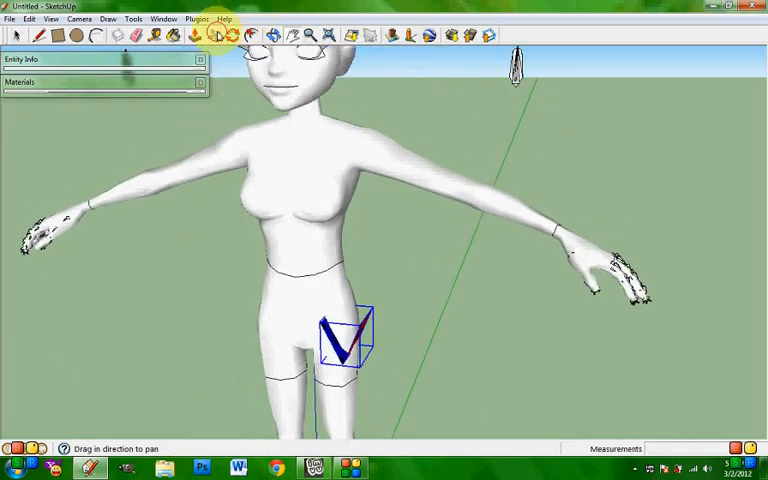
pyautogui.moveTo(345, 345); pyautogui.dragTo(300, 80)
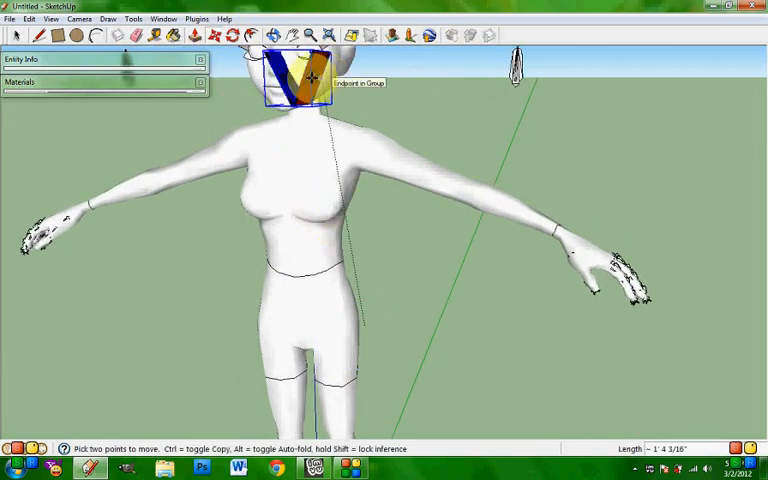
pyautogui.click(278, 35)
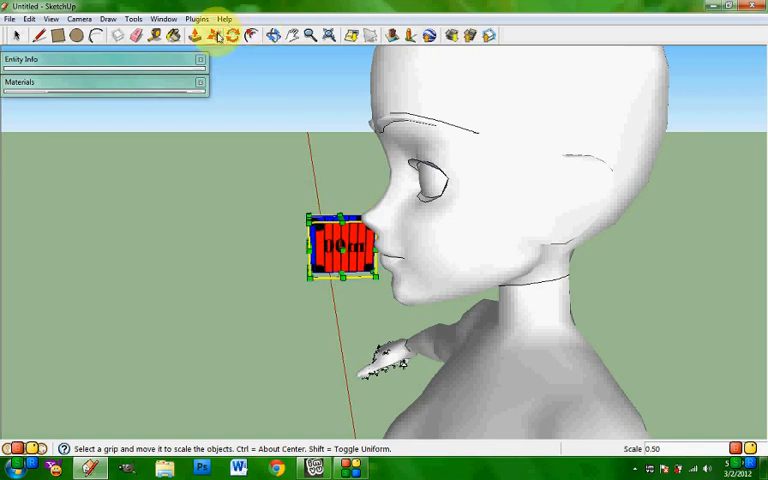
# - Scale the component to 0.5 and place it just in front of the face
pyautogui.click(210, 36)
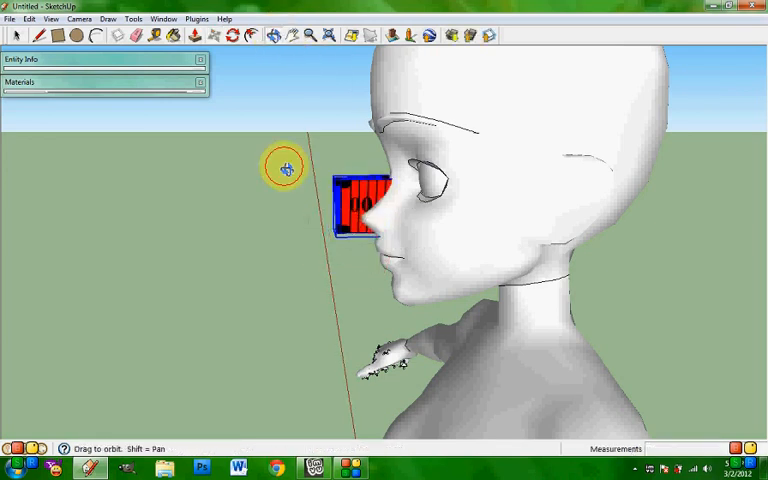
pyautogui.moveTo(285, 167); pyautogui.dragTo(483, 107)
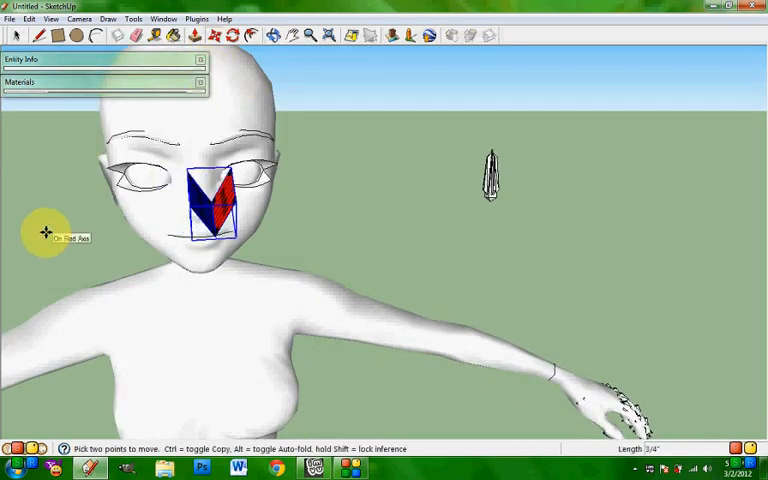
pyautogui.click(278, 35)
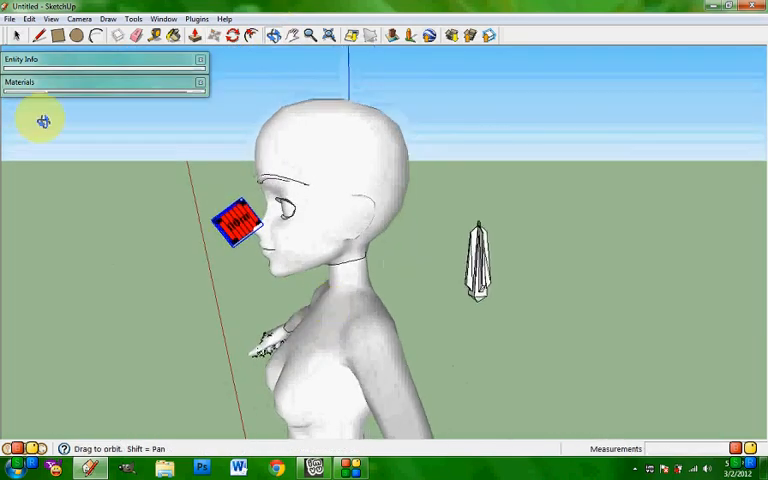
# - Save the model as 'ex'
pyautogui.click(9, 18)
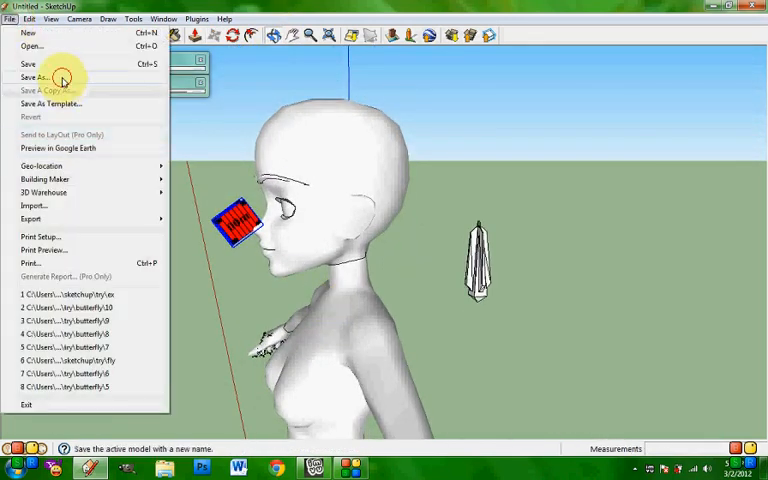
pyautogui.click(34, 77)
pyautogui.write('ex')
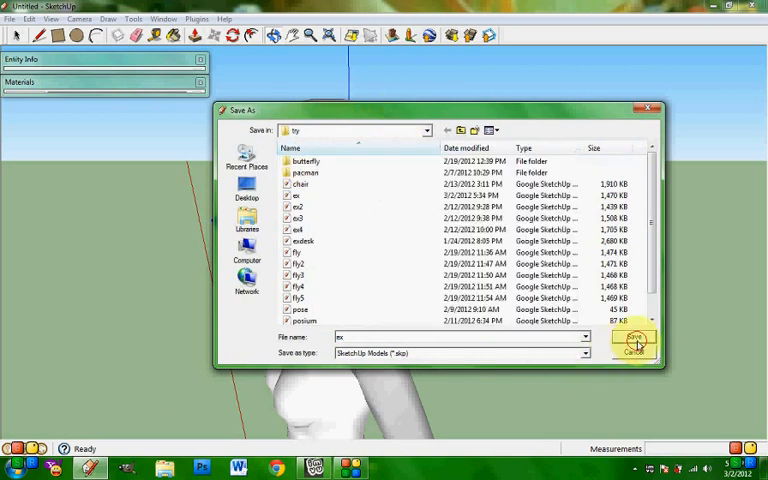
pyautogui.click(632, 340)
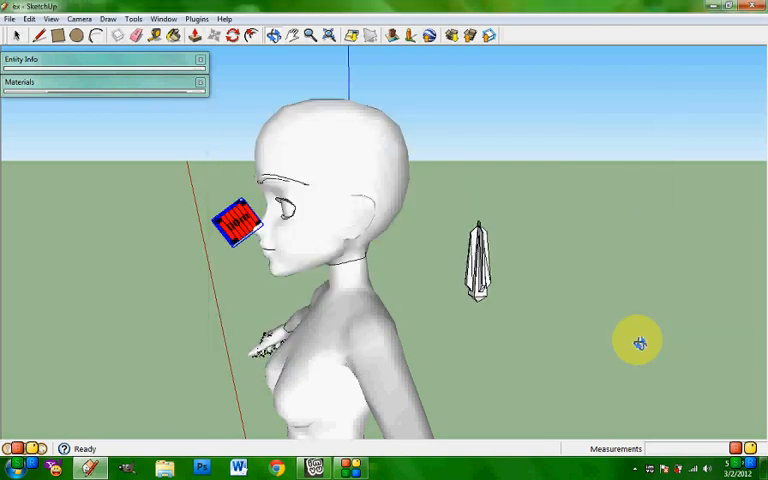
pyautogui.moveTo(322, 148)
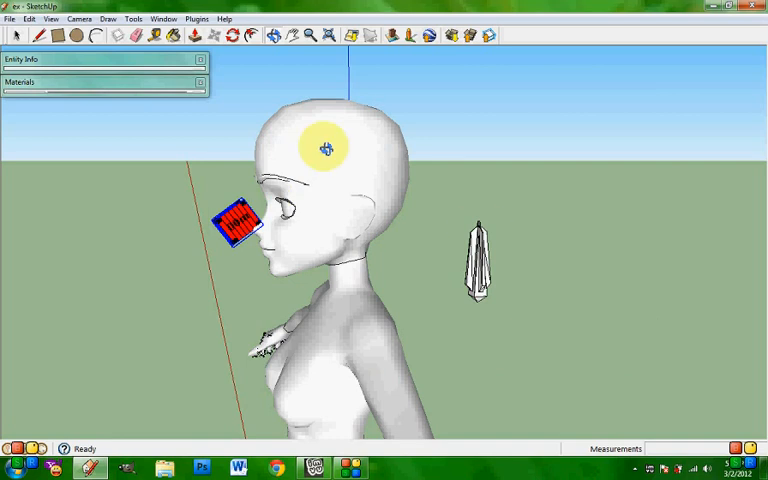
# - Export the model via Plugins > IMVU File Editor > Export
pyautogui.click(215, 37)
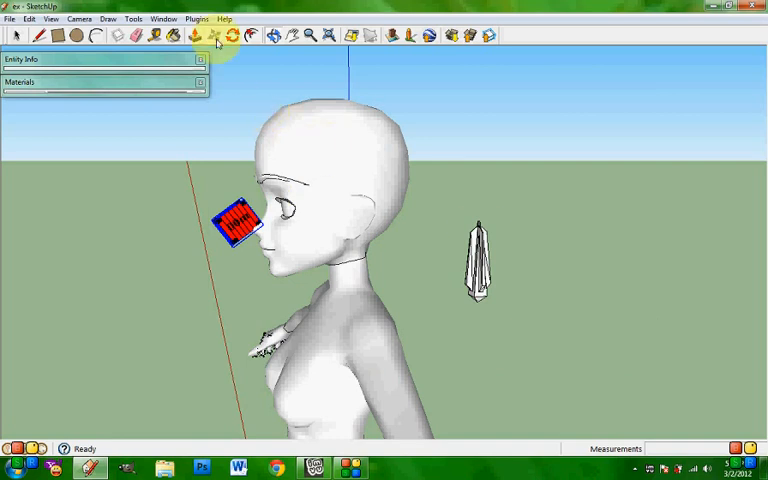
pyautogui.click(197, 18)
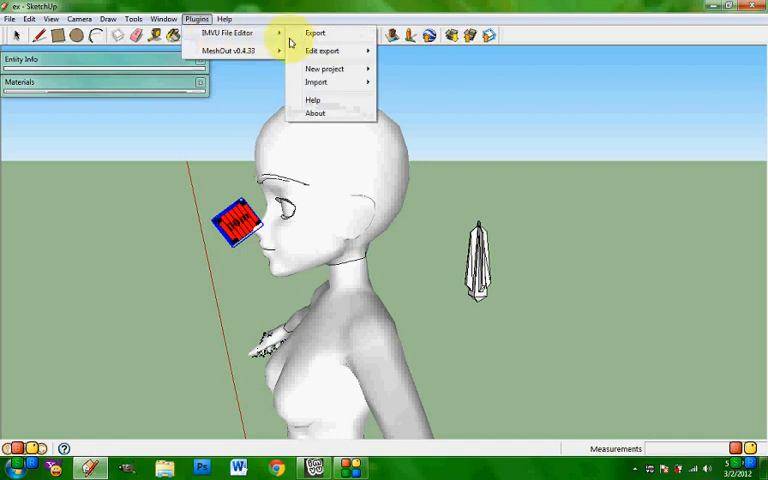
pyautogui.moveTo(315, 33)
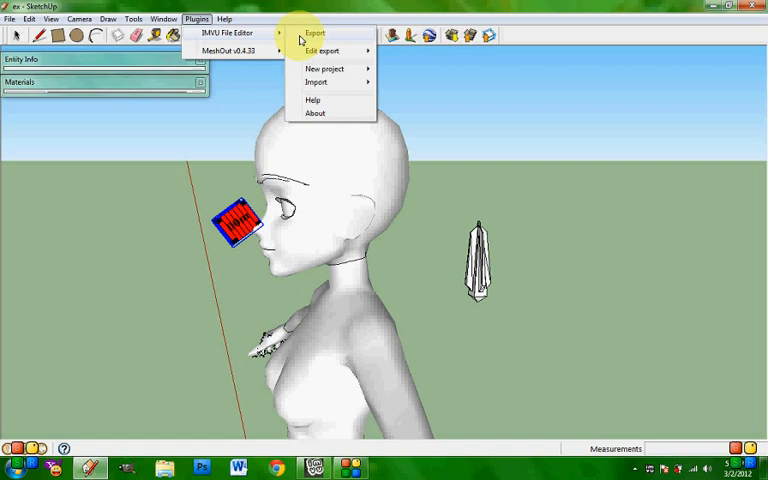
pyautogui.click(315, 33)
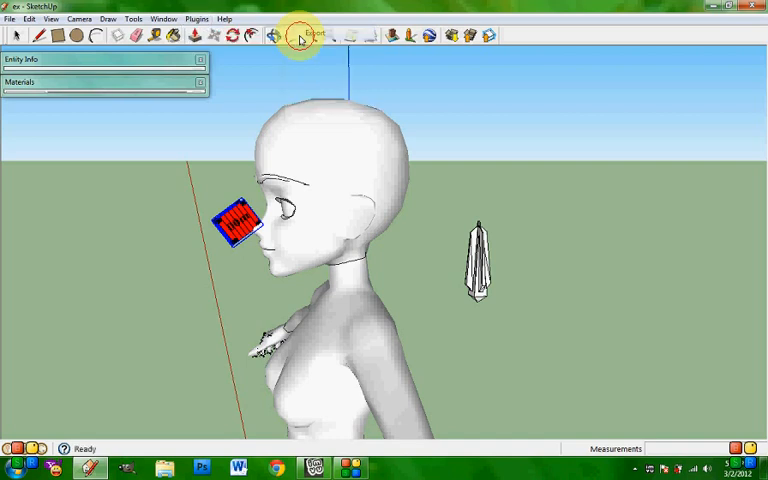
pyautogui.click(300, 35)
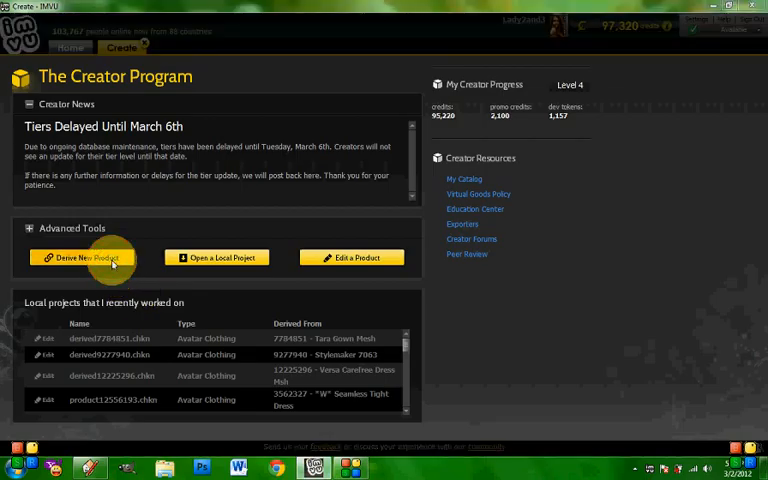
# - Derive a new product from the Glasses Spice Lagoon product, ID 682
pyautogui.click(82, 257)
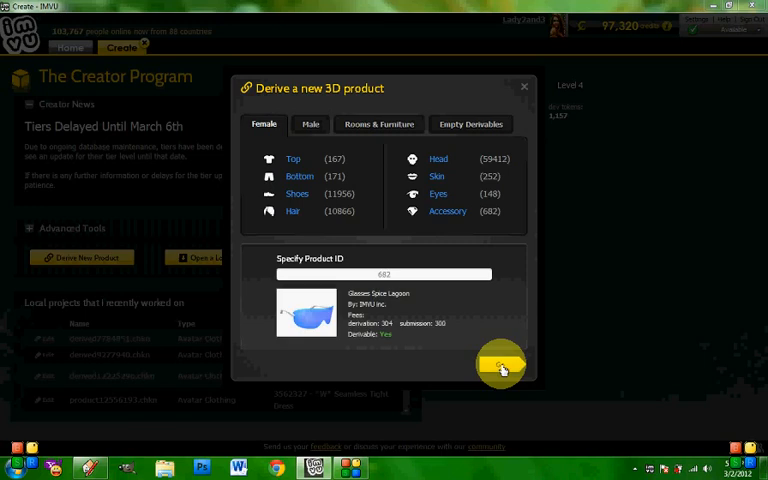
pyautogui.click(500, 363)
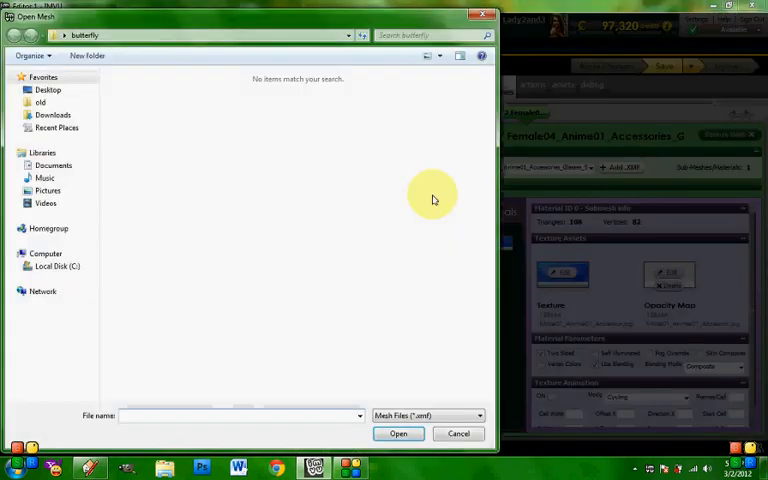
# - Load ex.xmf from the Desktop sketchup folder as the accessory's mesh
pyautogui.click(48, 90)
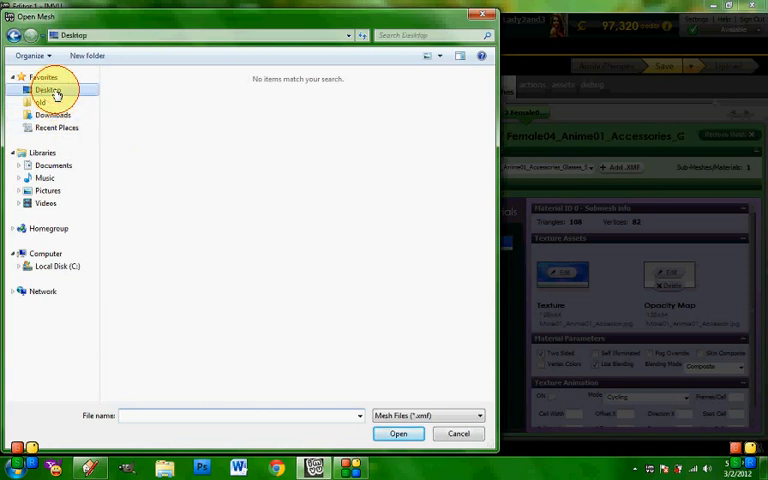
pyautogui.click(47, 90)
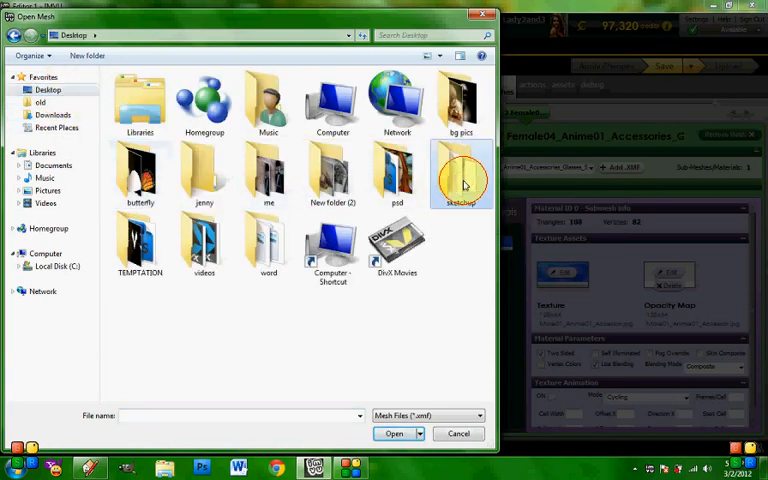
pyautogui.doubleClick(462, 175)
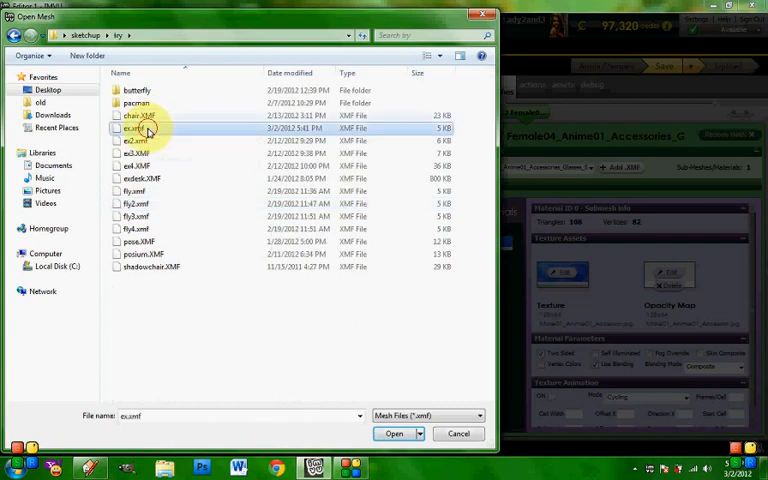
pyautogui.click(393, 433)
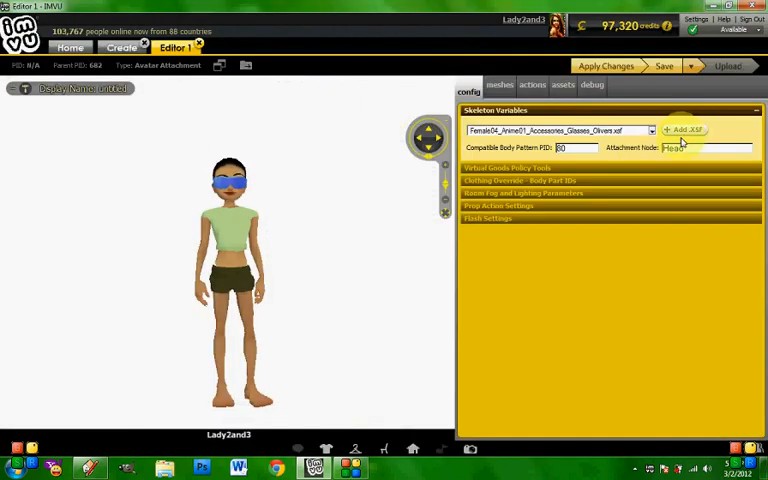
# - Add the ex.XSF skeleton and edit the Attachment Node name
pyautogui.click(683, 129)
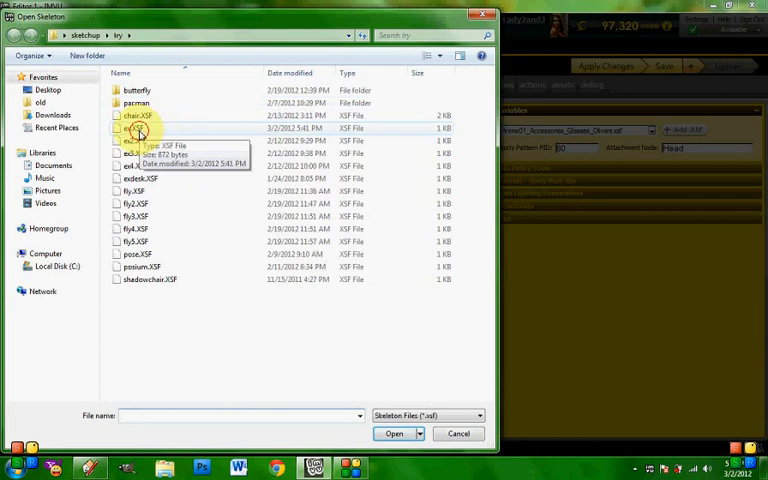
pyautogui.click(393, 433)
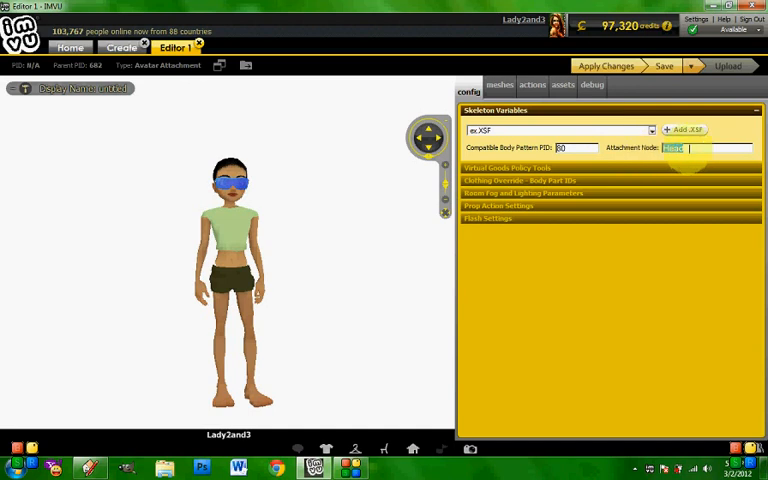
pyautogui.click(500, 85)
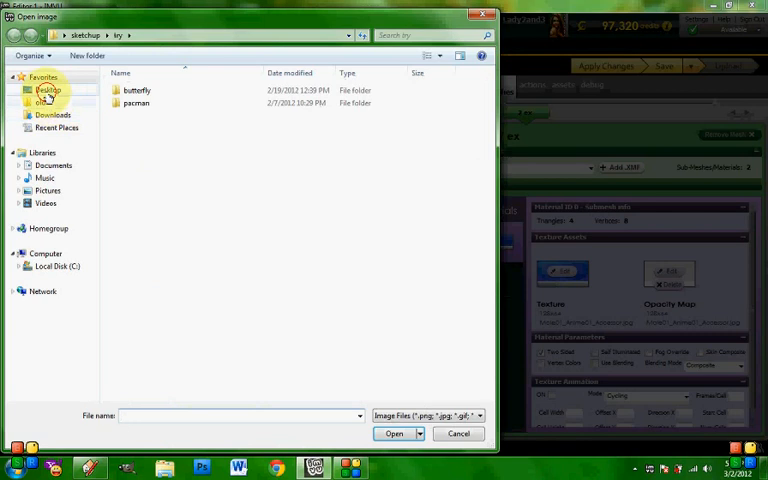
# - Browse to the Desktop butterfly folder and show its images as large icons
pyautogui.click(48, 90)
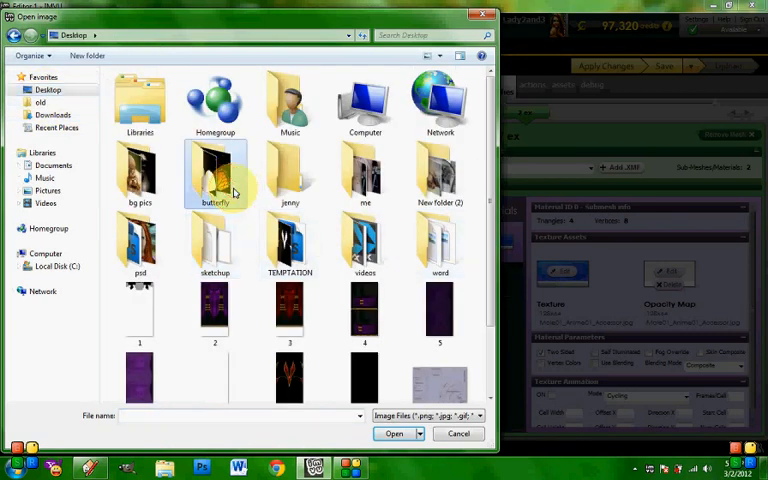
pyautogui.doubleClick(214, 175)
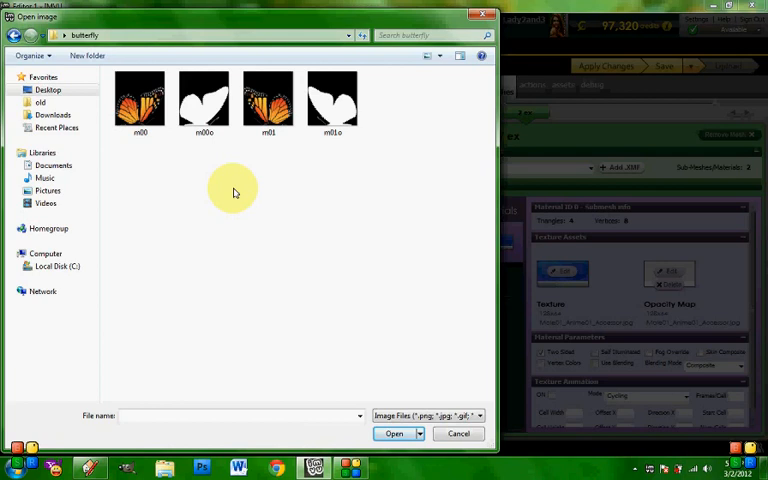
pyautogui.click(442, 56)
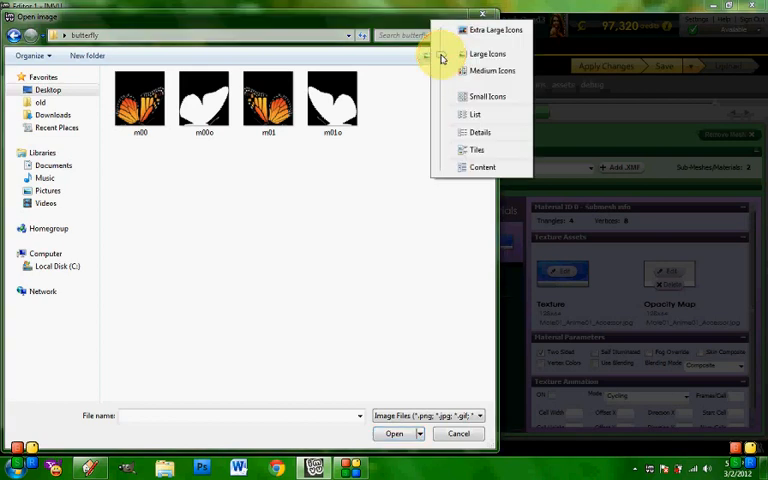
pyautogui.click(488, 53)
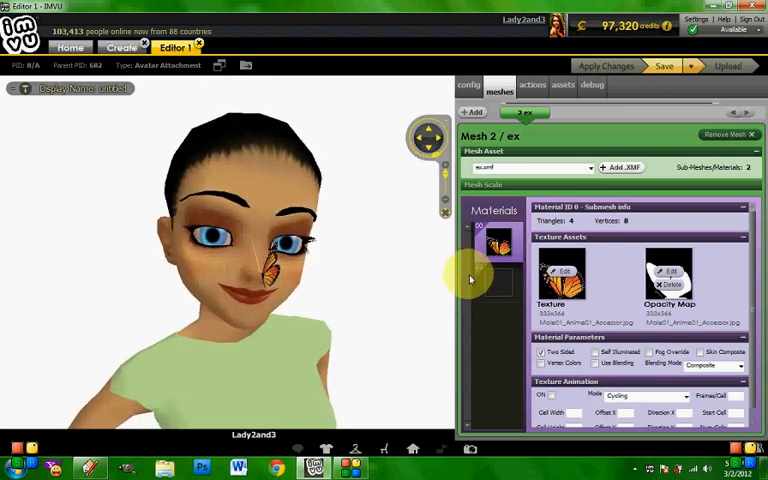
# - Assign m00 as the material's texture and m00o as its opacity map
pyautogui.click(564, 272)
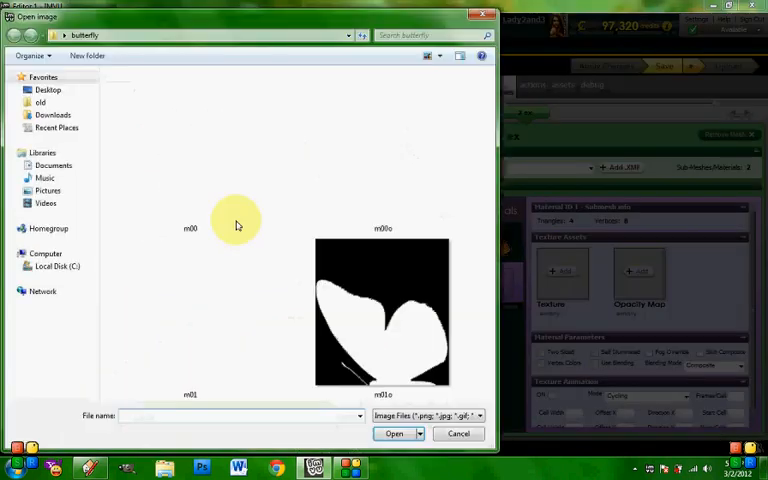
pyautogui.click(394, 433)
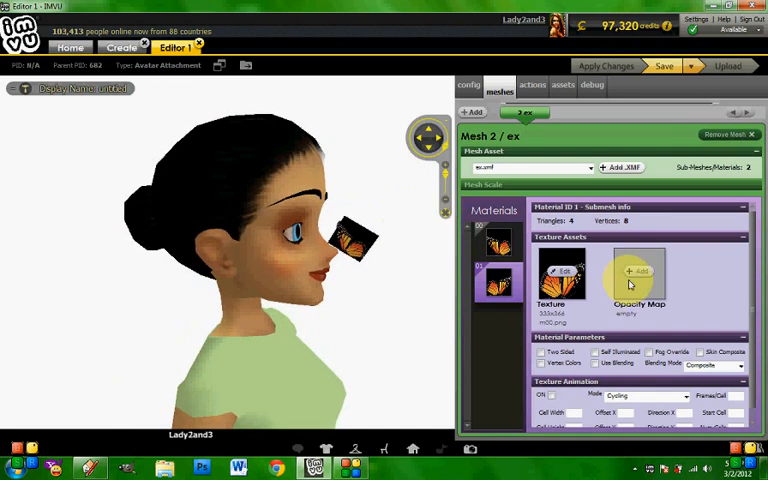
pyautogui.click(639, 271)
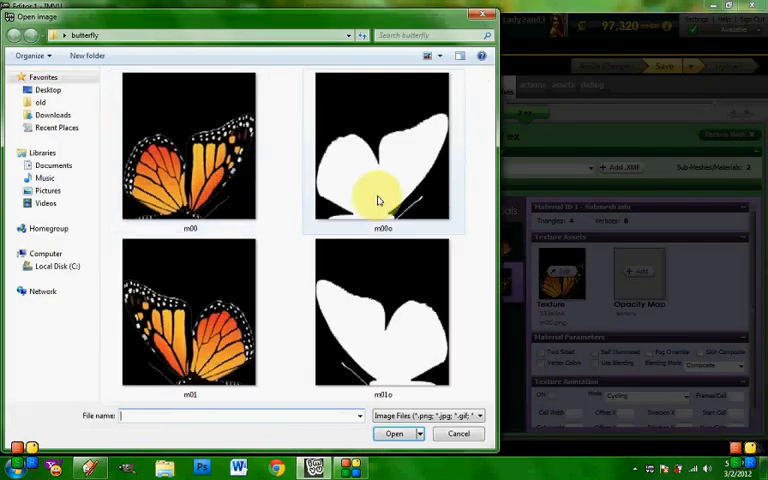
pyautogui.click(381, 150)
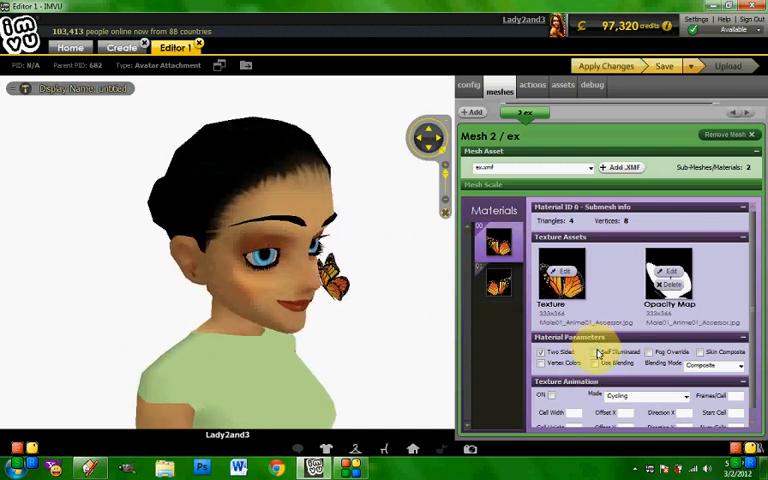
# - Tick Self Illuminated for material 00 and apply the changes to the preview
pyautogui.click(605, 66)
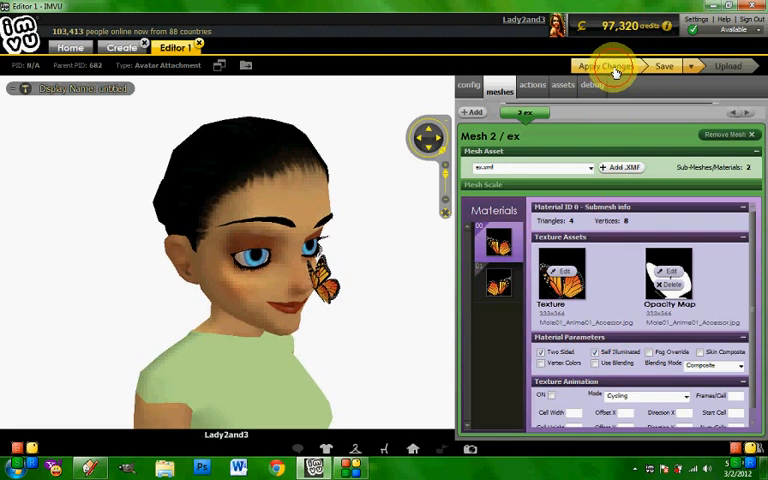
pyautogui.click(605, 65)
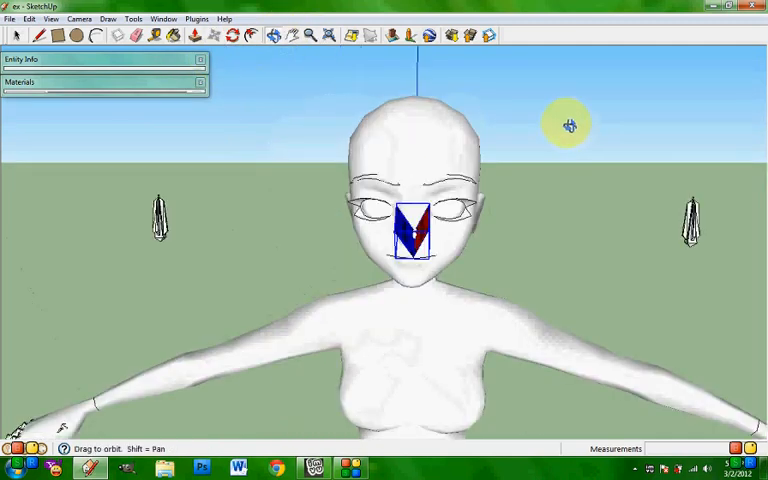
# - Drag the butterfly wings up beside the head, orbiting to view from the side
pyautogui.moveTo(568, 124); pyautogui.dragTo(555, 142)
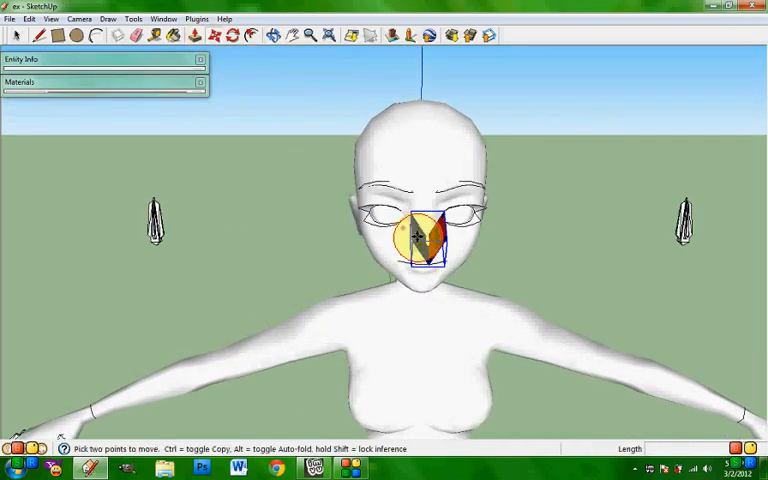
pyautogui.moveTo(420, 235); pyautogui.dragTo(470, 130)
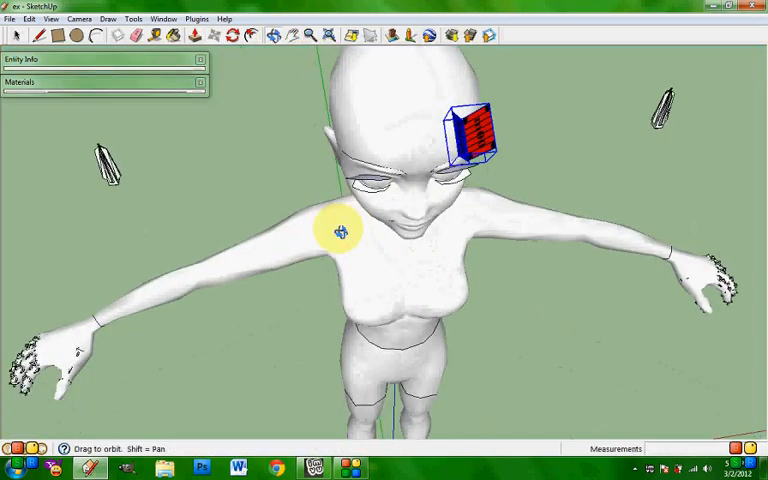
pyautogui.moveTo(340, 232); pyautogui.dragTo(543, 222)
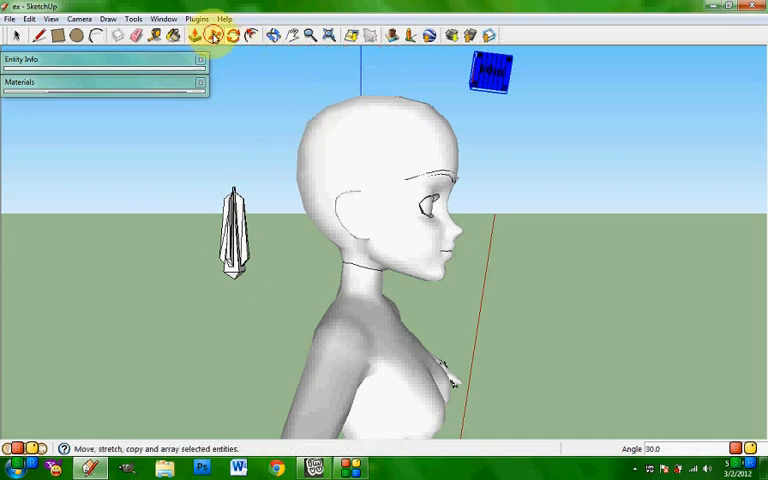
# - Move and rotate the wings so they tilt against the side of the head
pyautogui.click(208, 35)
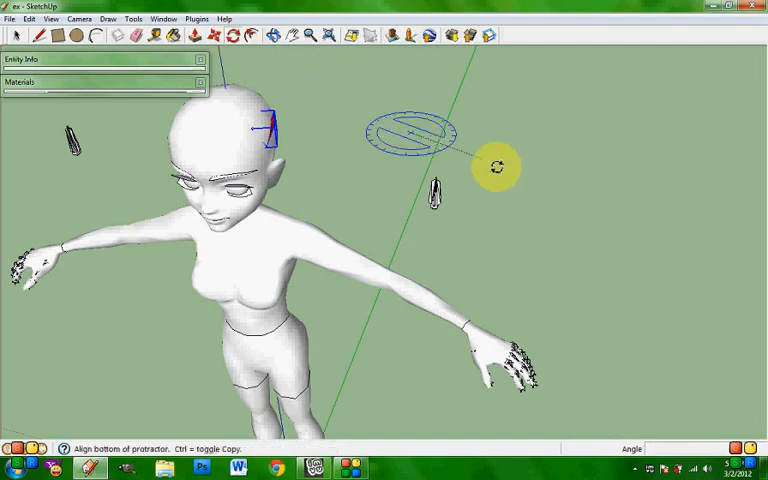
pyautogui.click(178, 37)
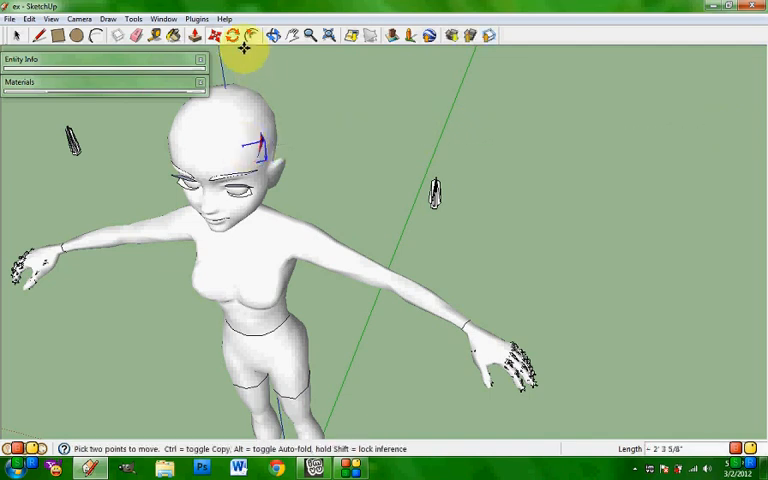
pyautogui.click(232, 35)
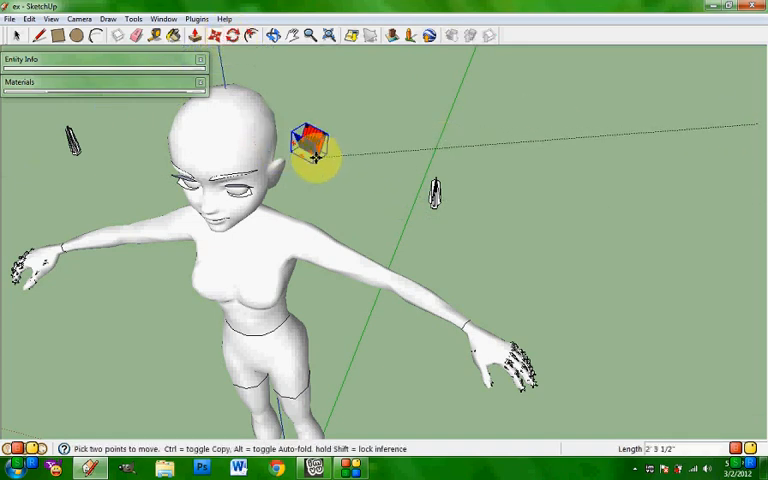
pyautogui.click(212, 36)
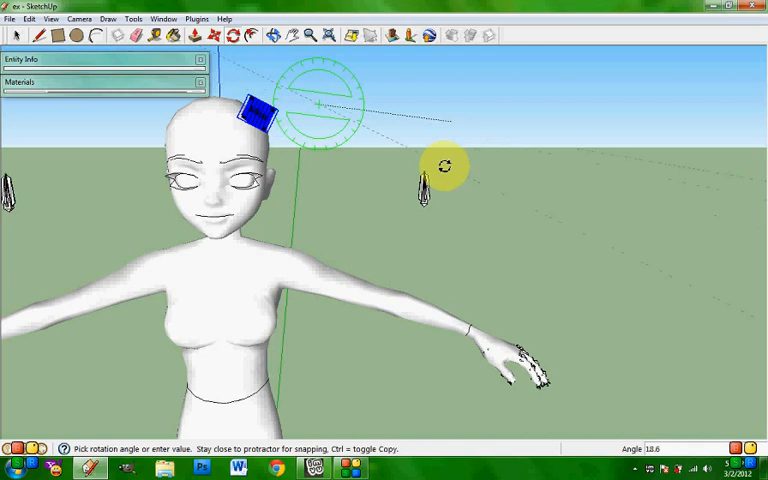
pyautogui.click(278, 35)
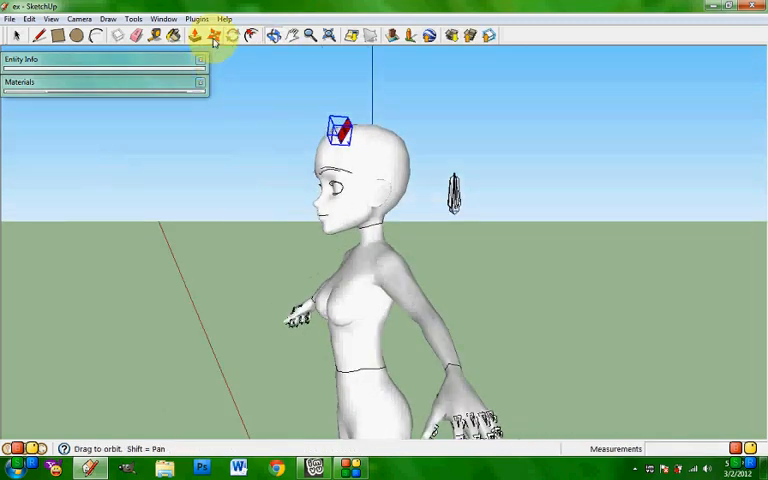
pyautogui.click(213, 35)
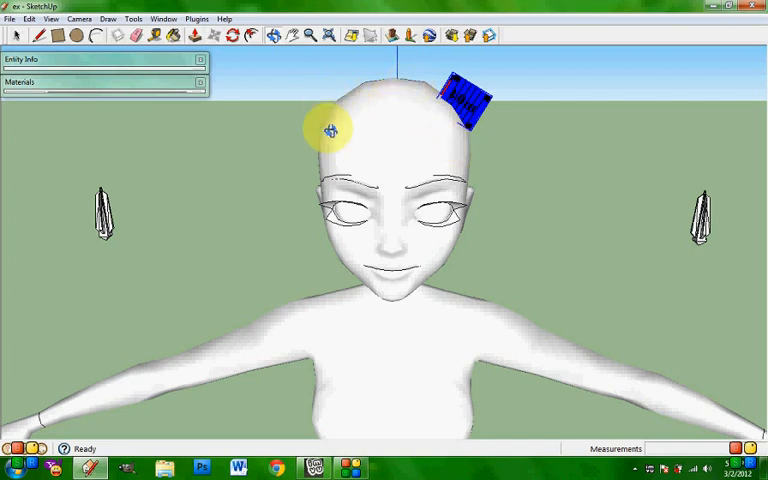
pyautogui.moveTo(288, 123)
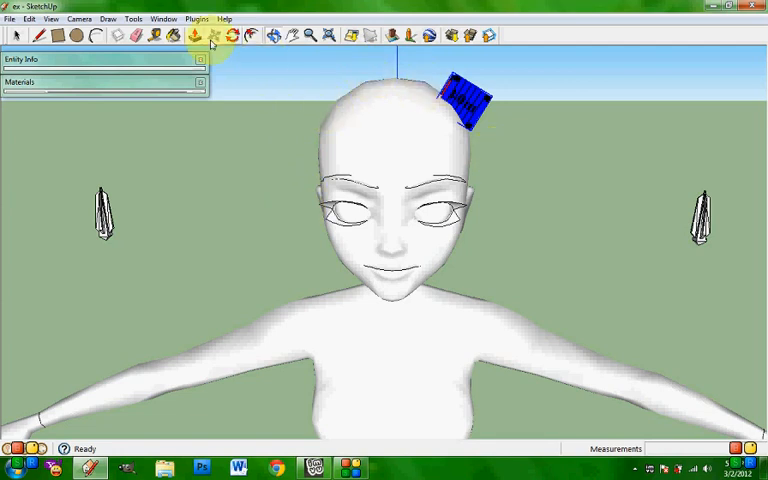
pyautogui.click(213, 36)
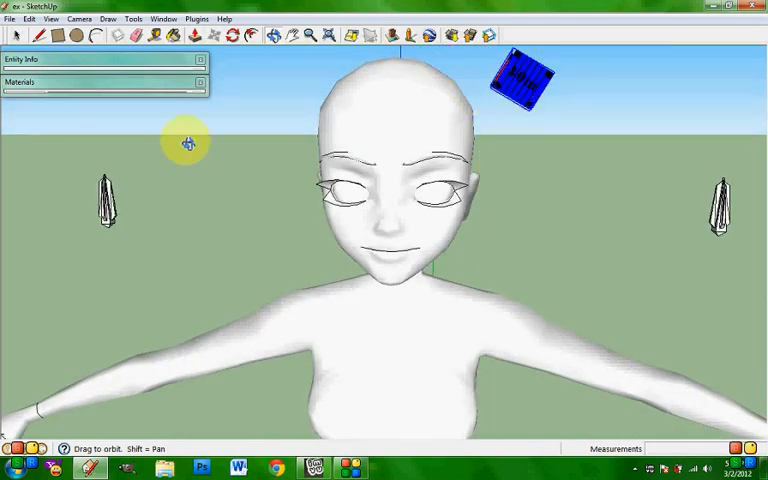
# - Export the butterfly model through Plugins > IMVU File Editor > Export
pyautogui.click(197, 18)
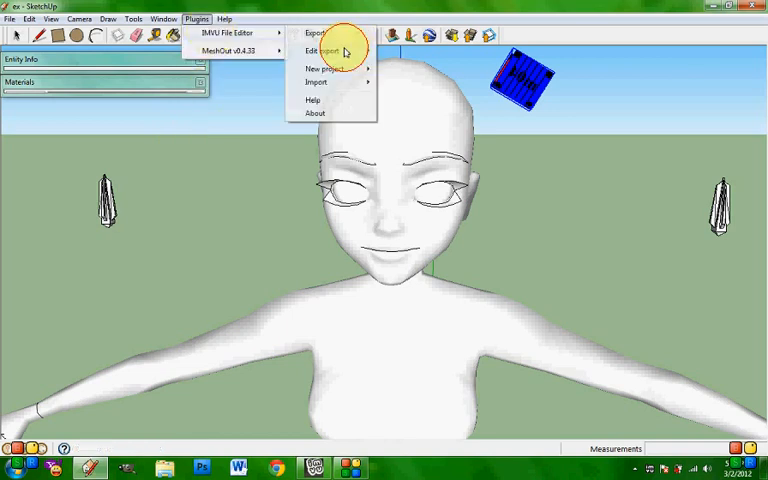
pyautogui.click(317, 33)
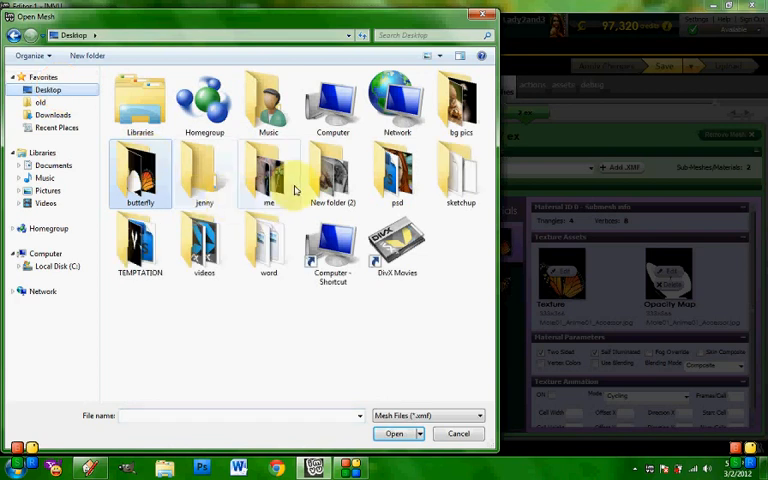
# - Load ex.xmf from sketchup/try as the mesh and ex.XSF as the skeleton
pyautogui.doubleClick(461, 175)
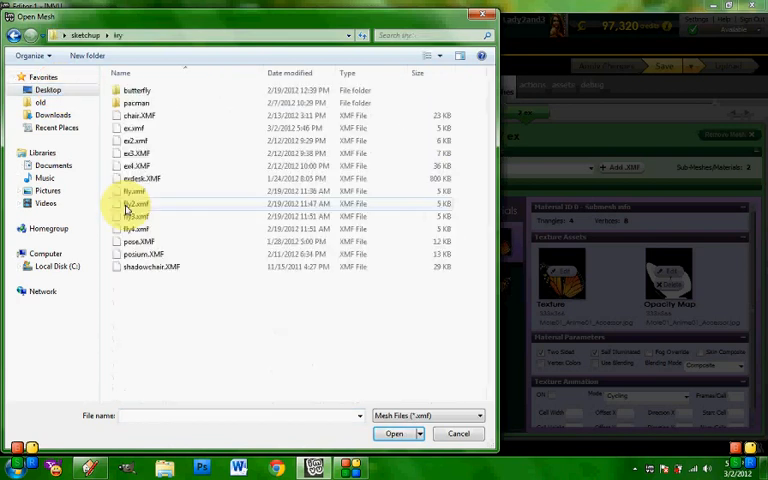
pyautogui.click(134, 128)
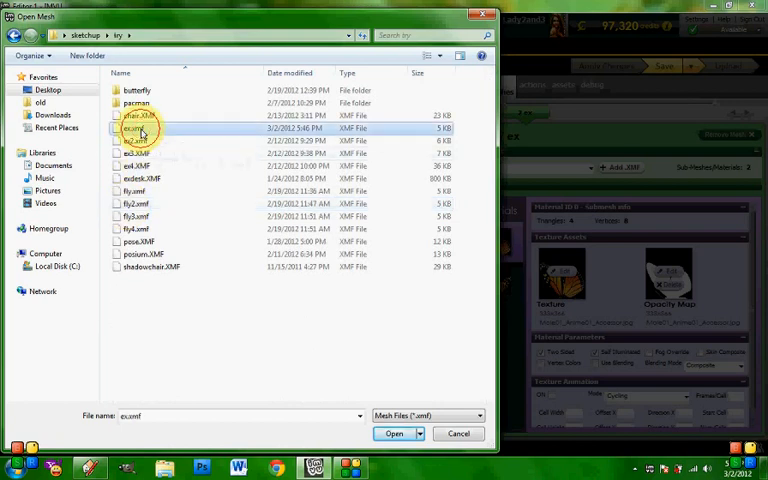
pyautogui.click(393, 433)
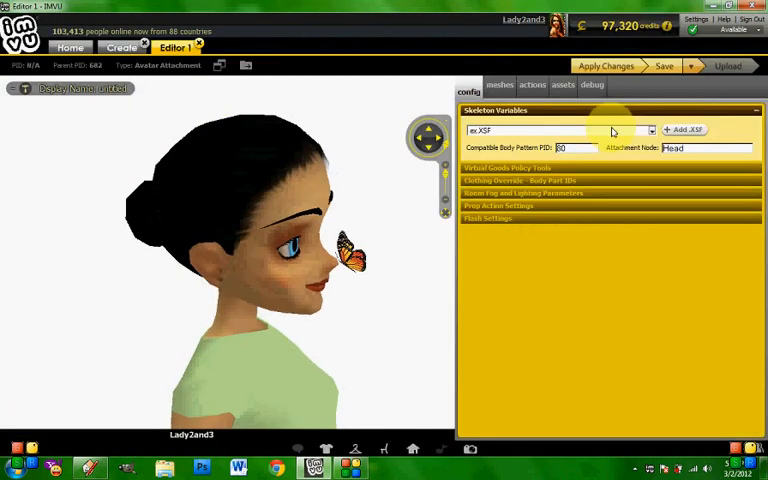
pyautogui.click(684, 129)
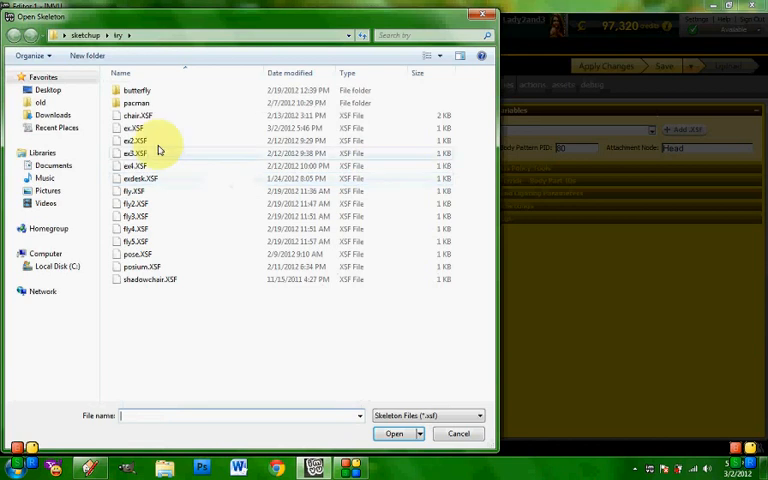
pyautogui.click(394, 433)
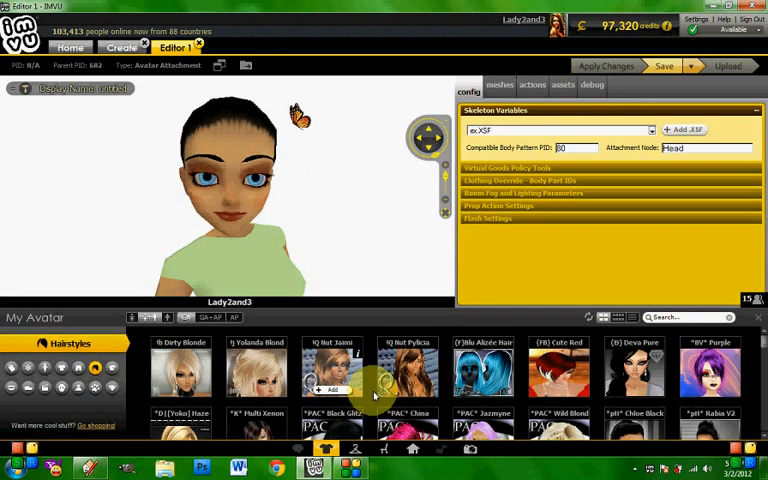
# - Put on the Dirty Blonde hairstyle, then put on a saved outfit
pyautogui.click(180, 372)
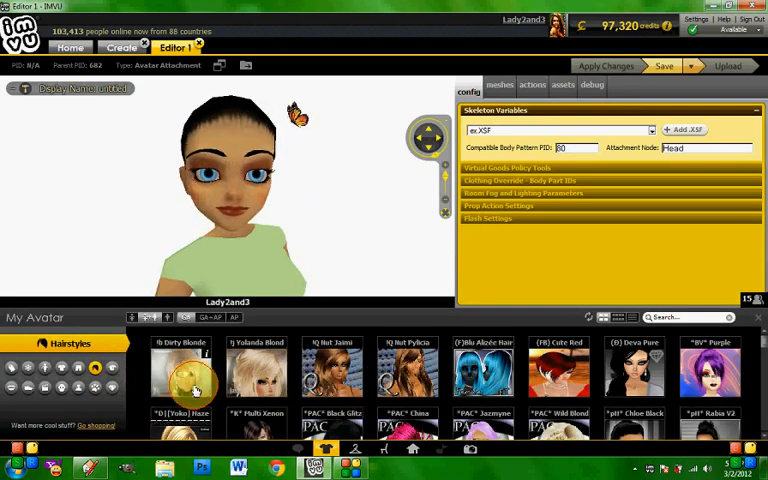
pyautogui.click(181, 375)
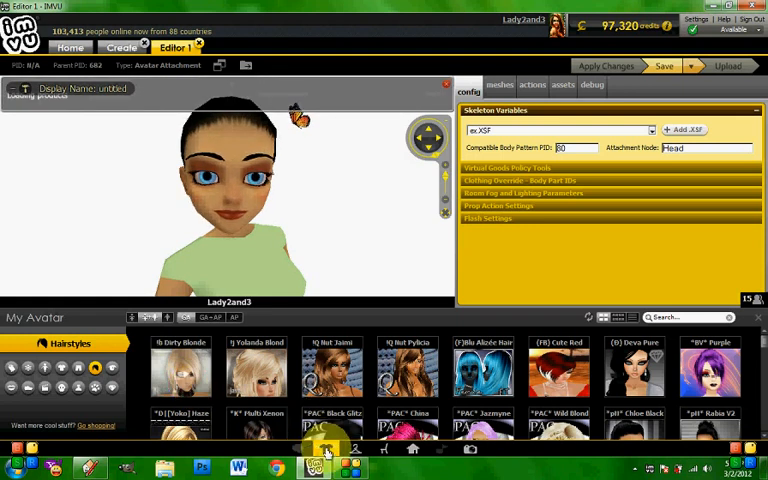
pyautogui.click(181, 372)
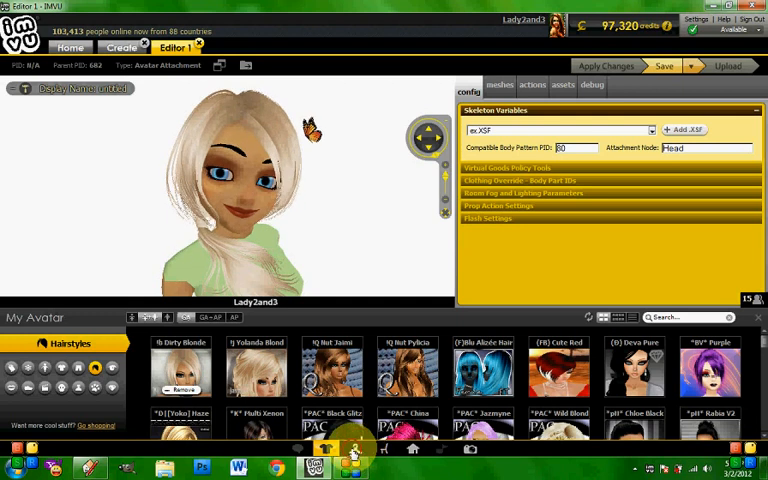
pyautogui.click(40, 317)
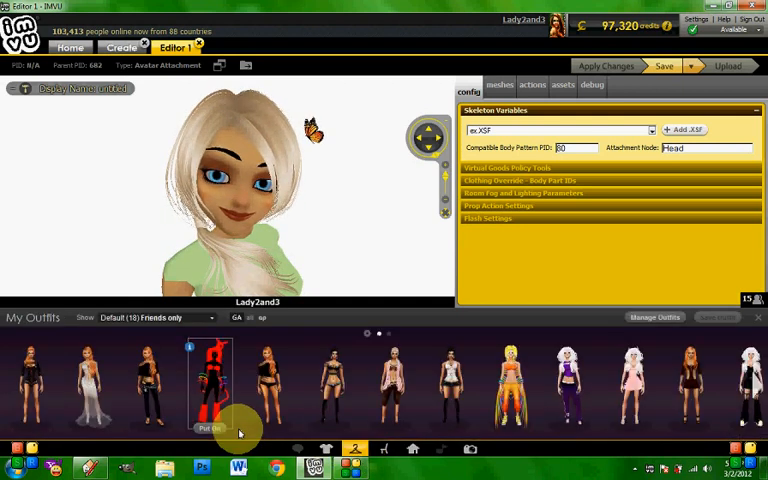
pyautogui.click(147, 385)
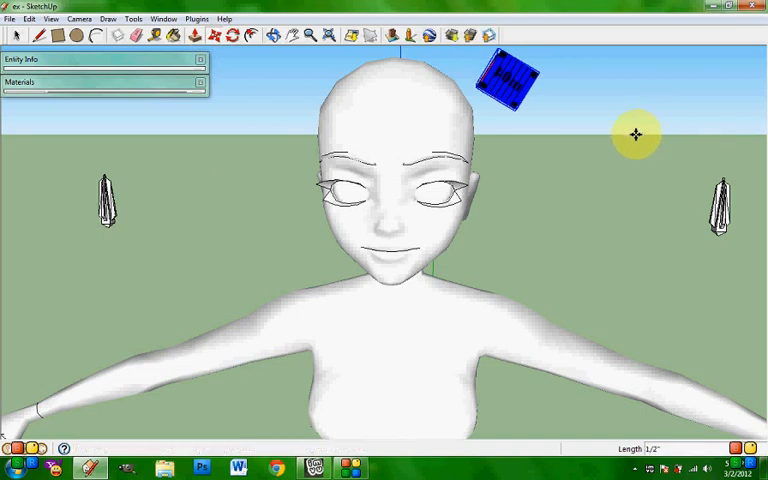
# - Shift the wing mesh by 1/2" and close the SketchUp welcome screen
pyautogui.click(197, 18)
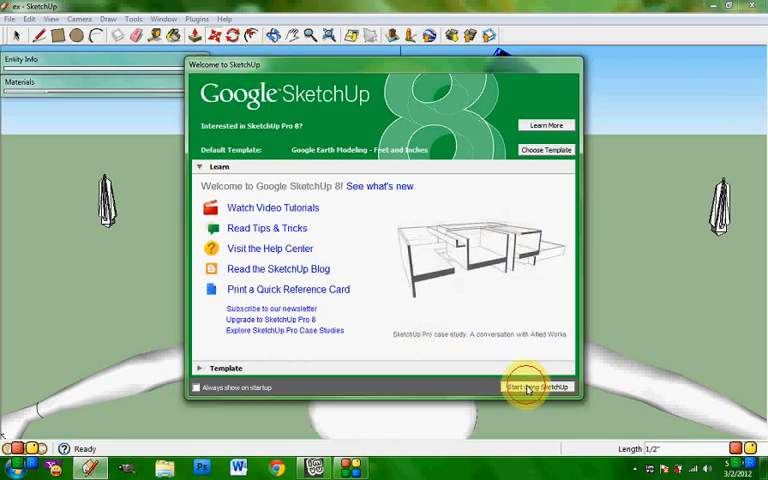
pyautogui.click(540, 387)
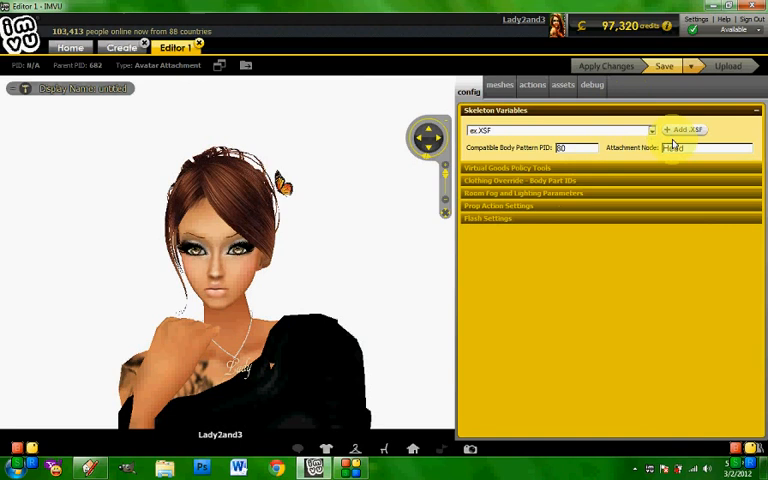
# - Reload ex.XSF and ex.xmf, then open Hairstyles to test another look
pyautogui.click(682, 130)
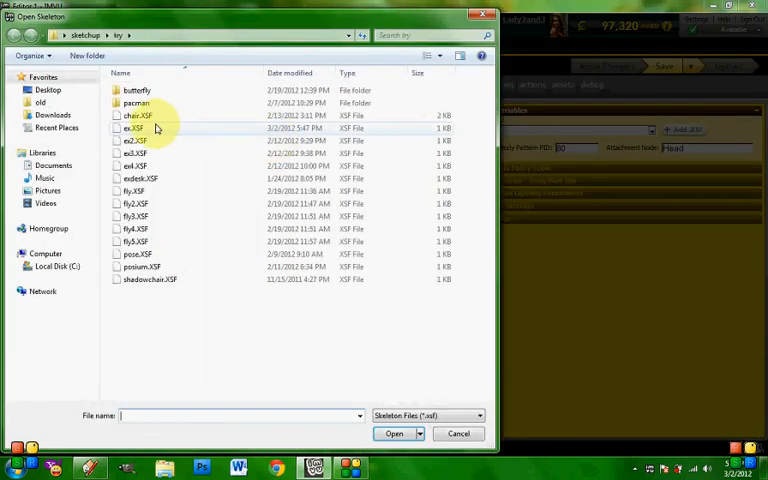
pyautogui.click(393, 433)
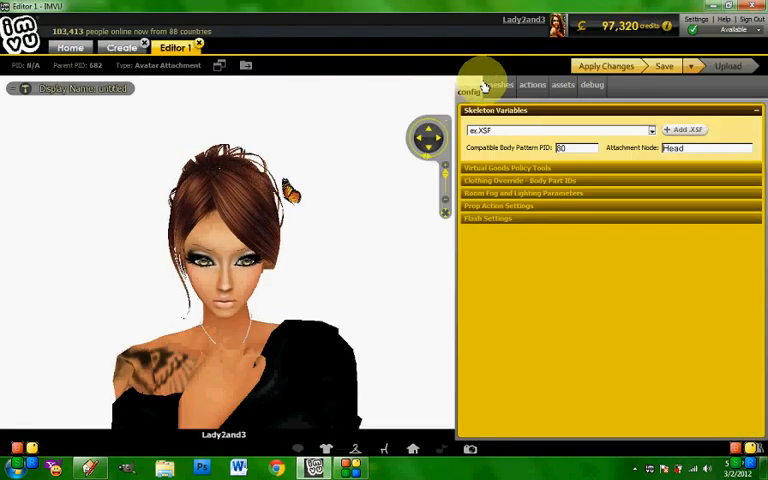
pyautogui.click(499, 85)
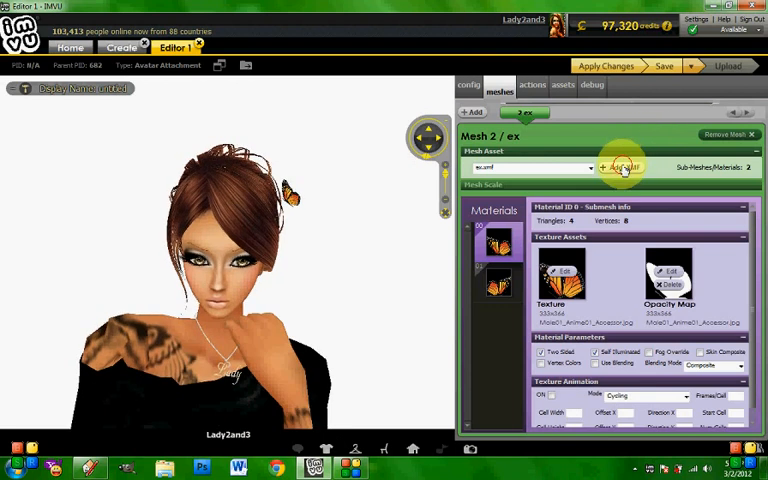
pyautogui.click(616, 166)
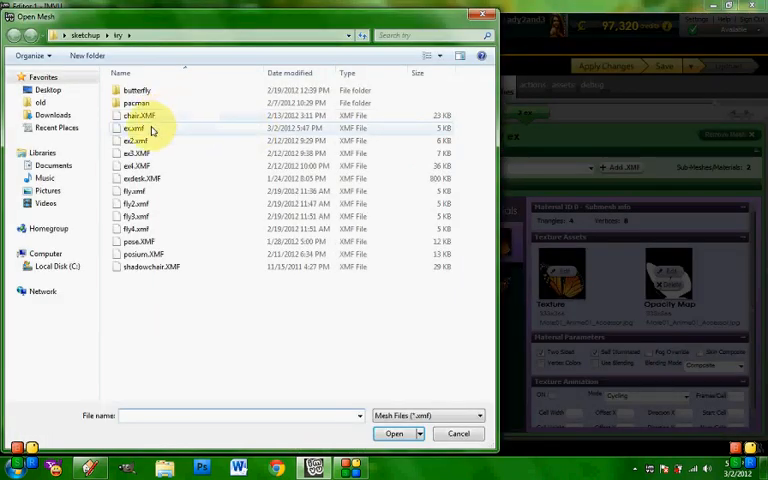
pyautogui.click(394, 433)
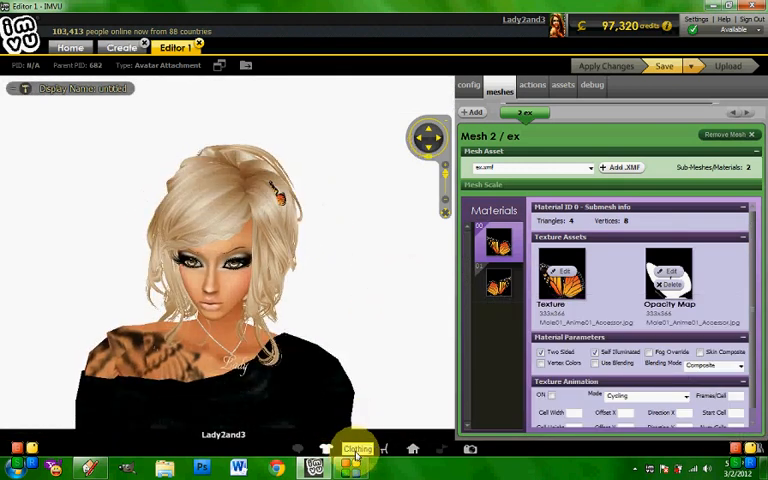
pyautogui.click(356, 448)
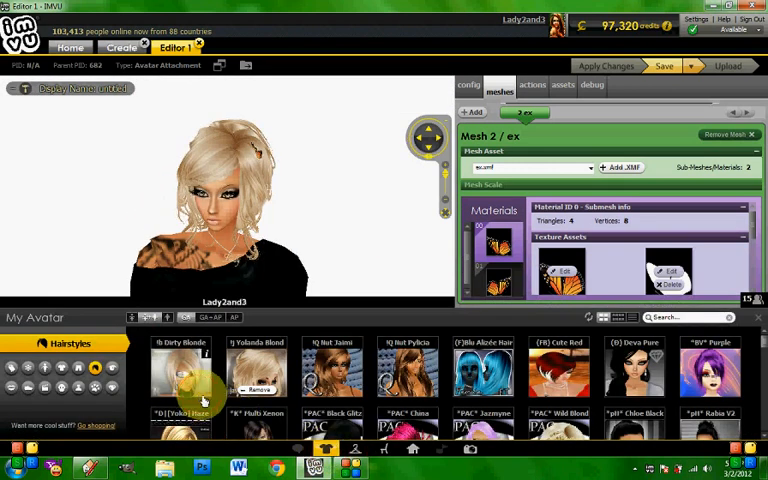